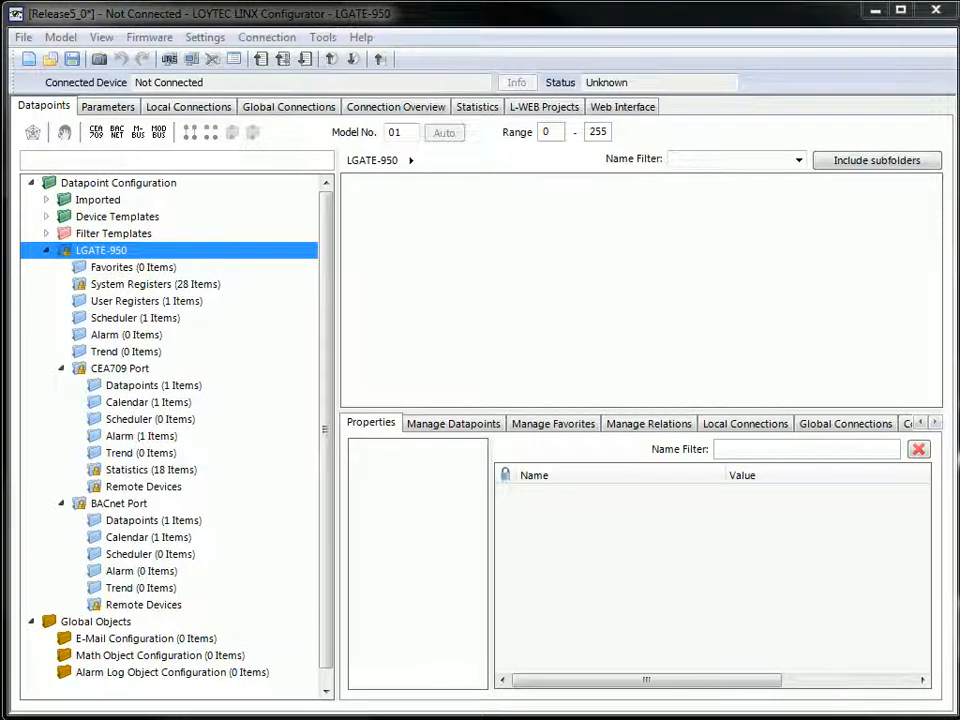
{"action": "mouse_move", "coordinate": [150, 400]}
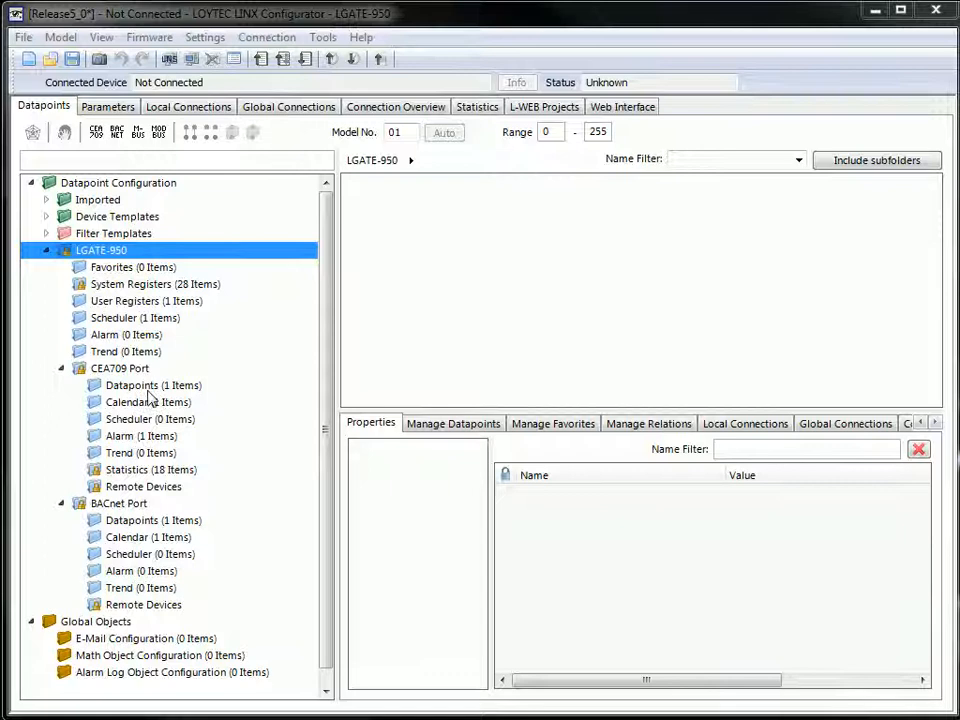
Show the Scheduler datapoints, then the CEA709 Port datapoints listing the Temperature output
{"action": "left_click", "coordinate": [136, 316]}
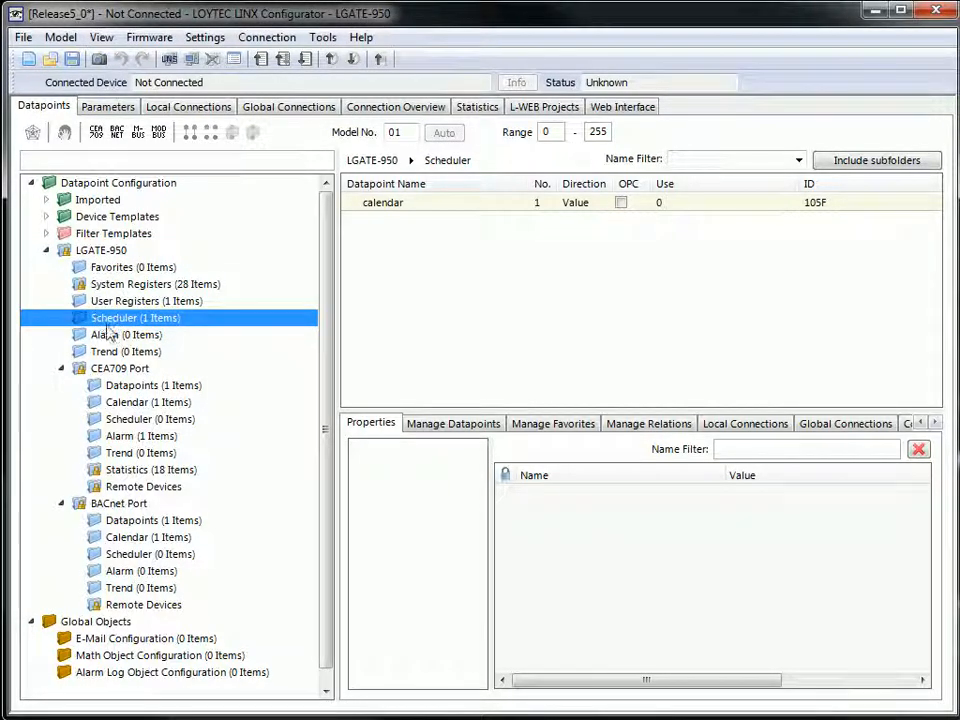
{"action": "left_click", "coordinate": [152, 384]}
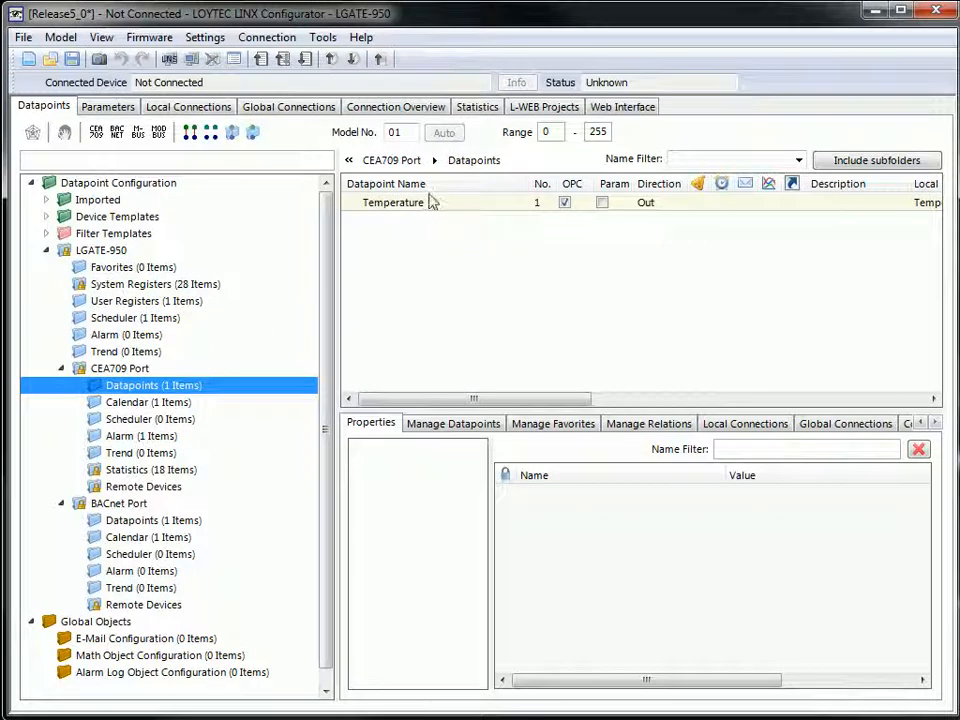
Schedule the Temperature datapoint using the Generic Scheduler technology
{"action": "right_click", "coordinate": [392, 202]}
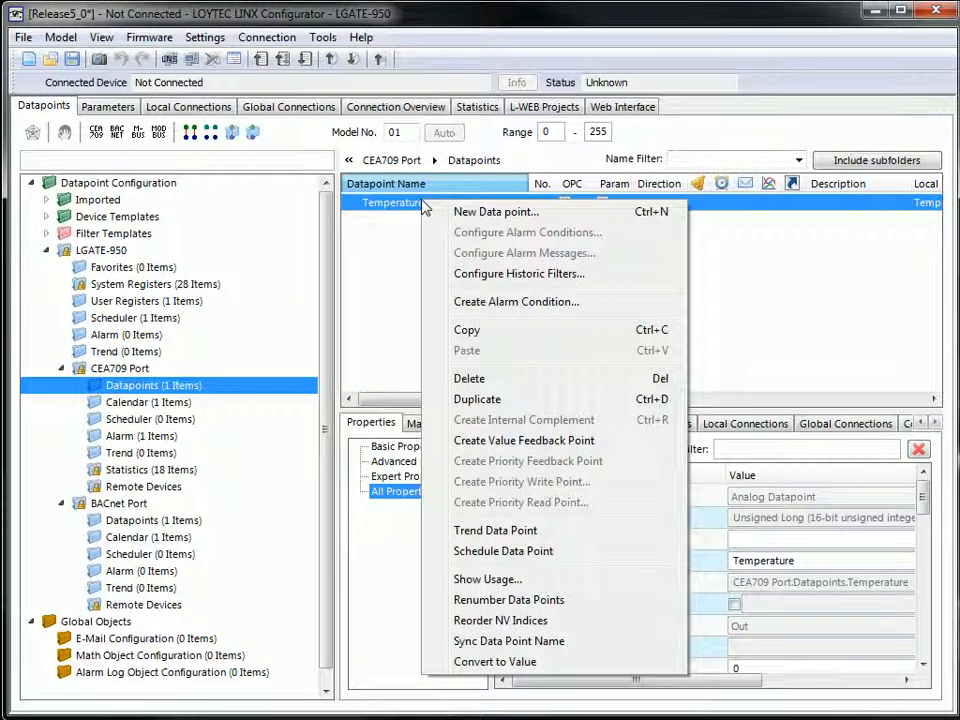
{"action": "left_click", "coordinate": [504, 552]}
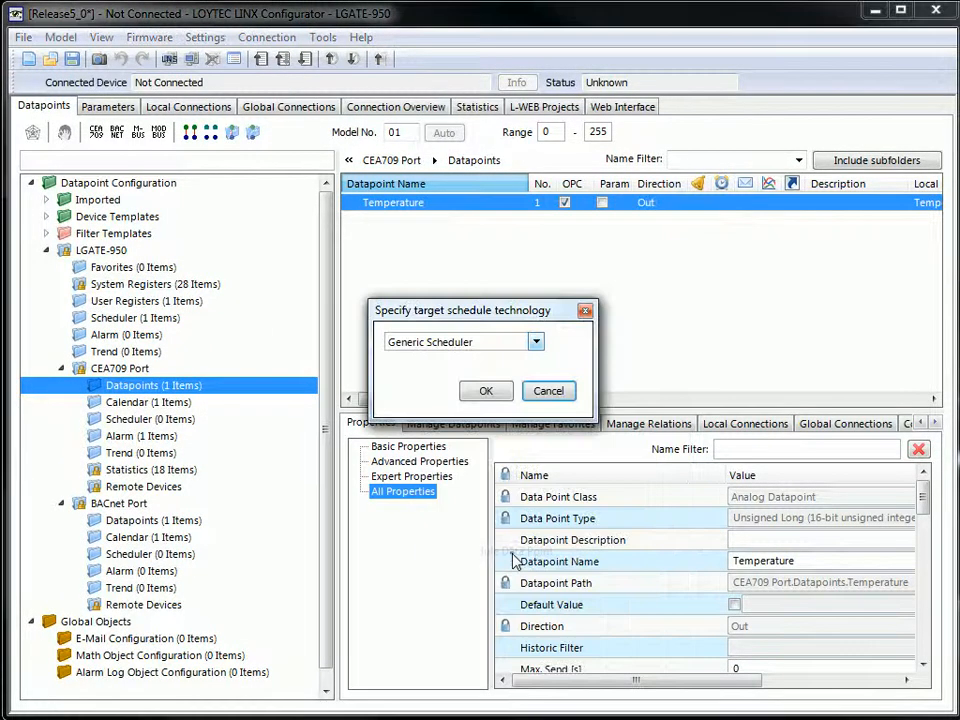
{"action": "left_click", "coordinate": [536, 340]}
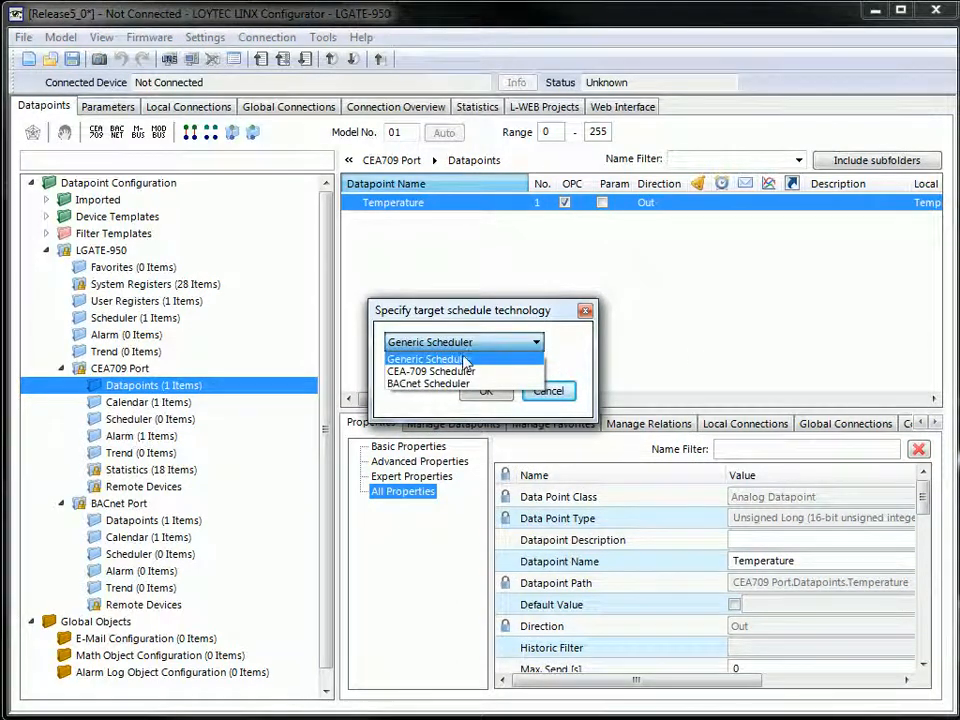
{"action": "left_click", "coordinate": [486, 390]}
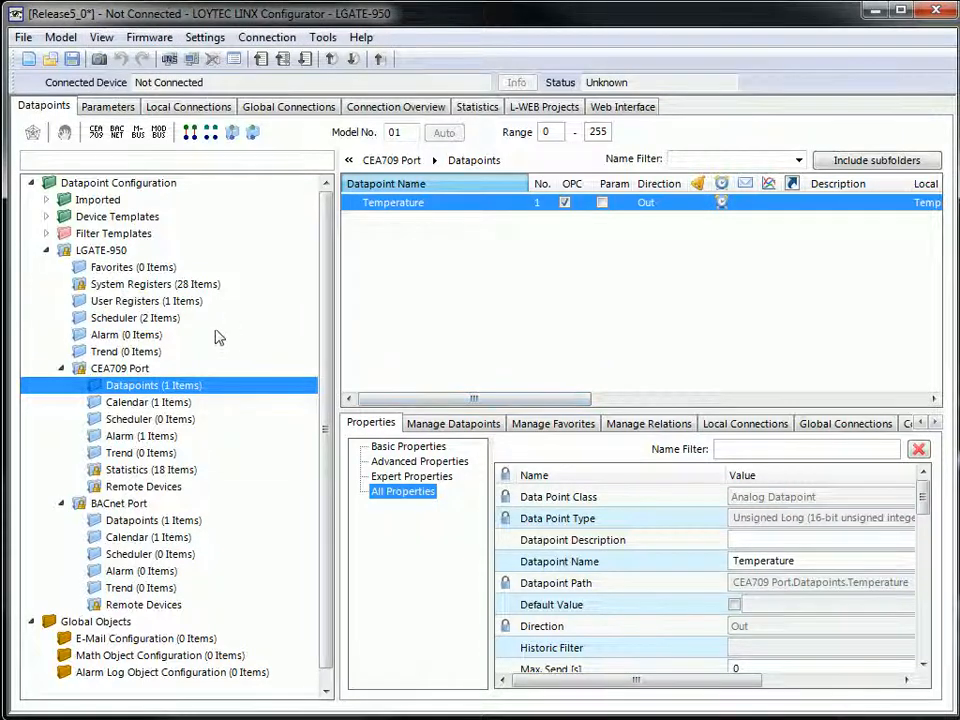
Expose Schedule_Temperature's sub-points including timeToNext to OPC, then jump to the linked Temperature datapoint
{"action": "left_click", "coordinate": [136, 316]}
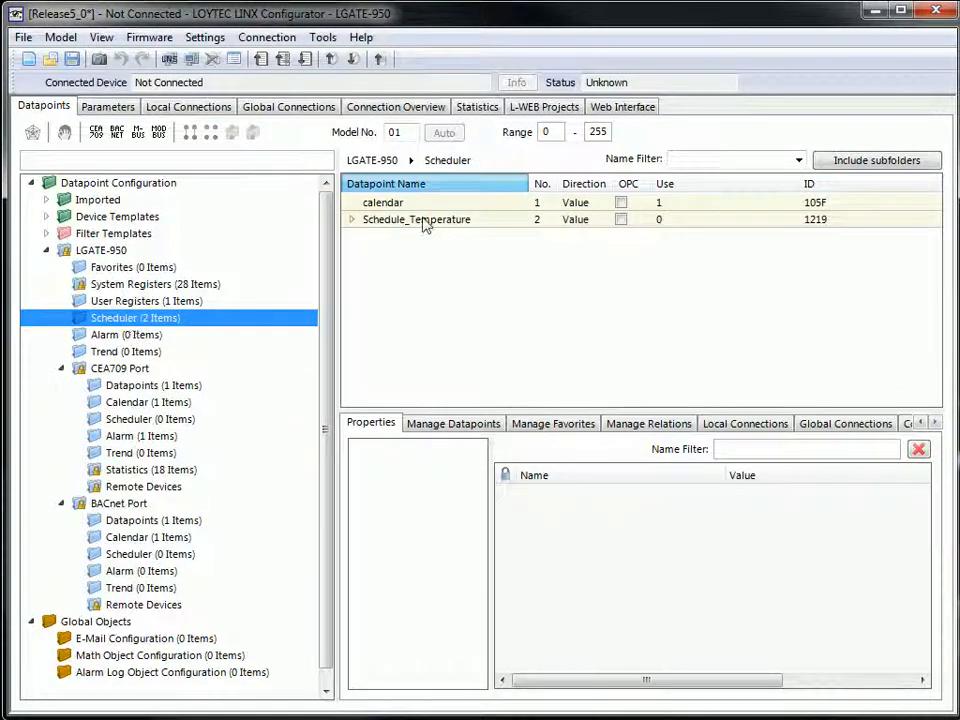
{"action": "left_click", "coordinate": [352, 218]}
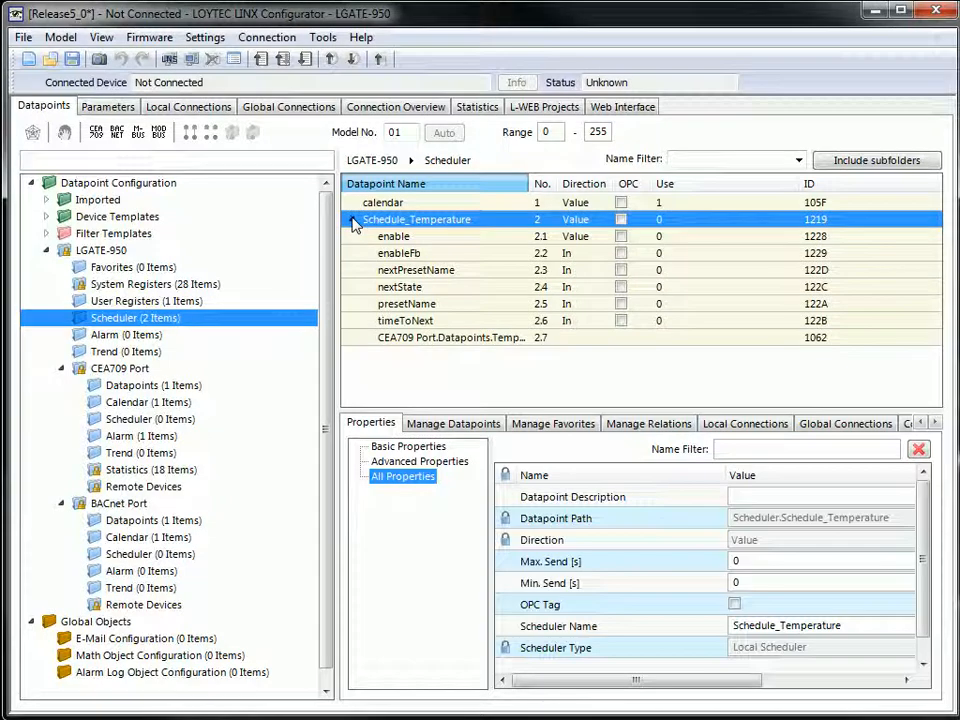
{"action": "left_click", "coordinate": [620, 218]}
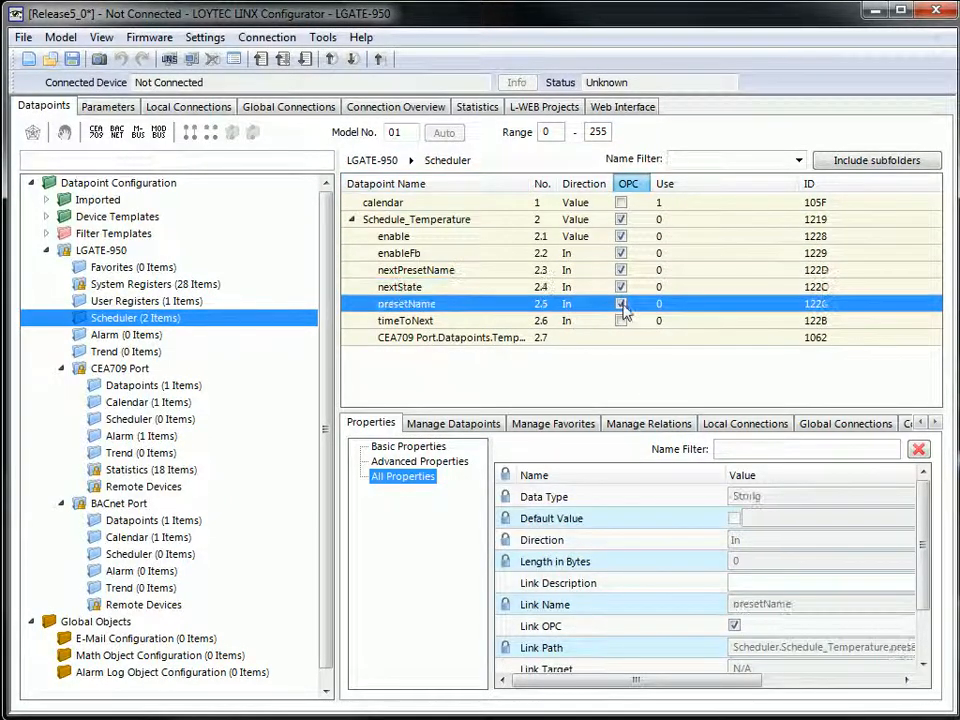
{"action": "left_click", "coordinate": [406, 320]}
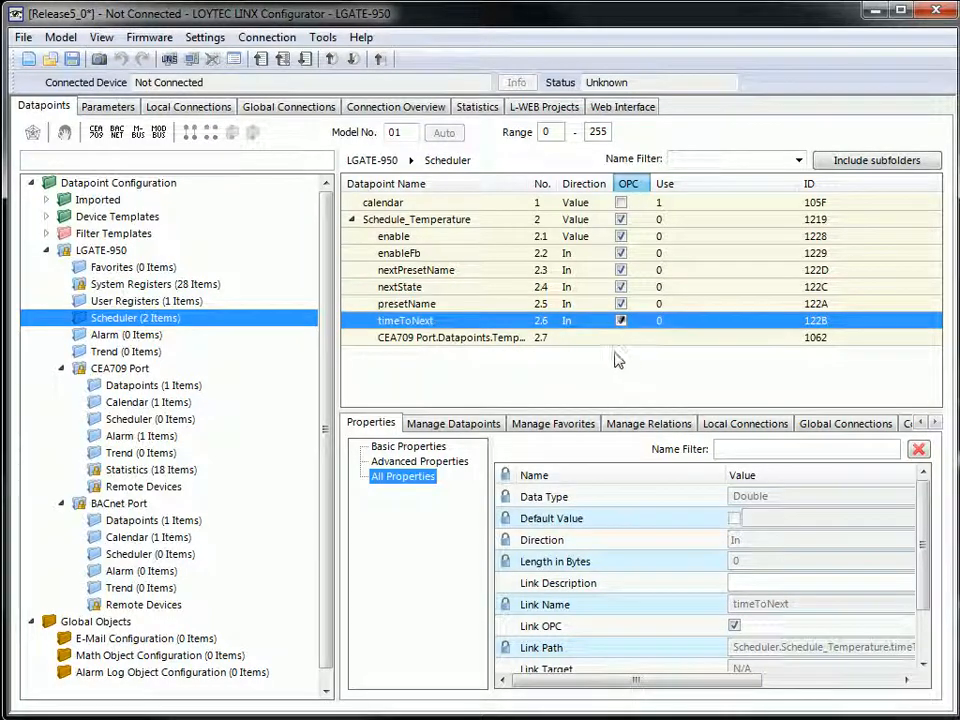
{"action": "mouse_move", "coordinate": [548, 396]}
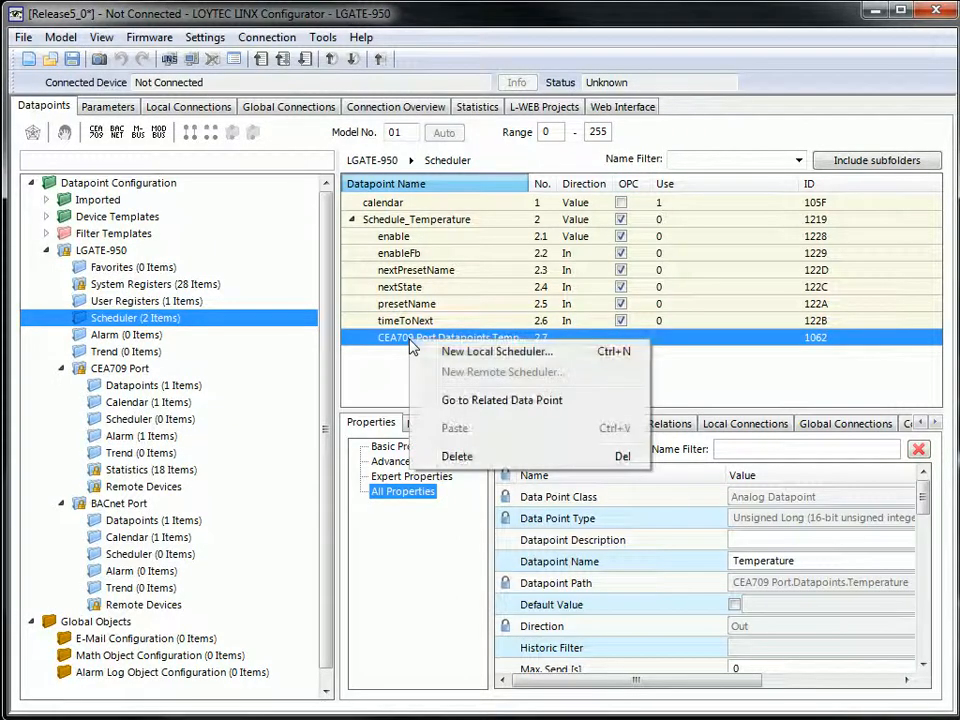
{"action": "mouse_move", "coordinate": [490, 400]}
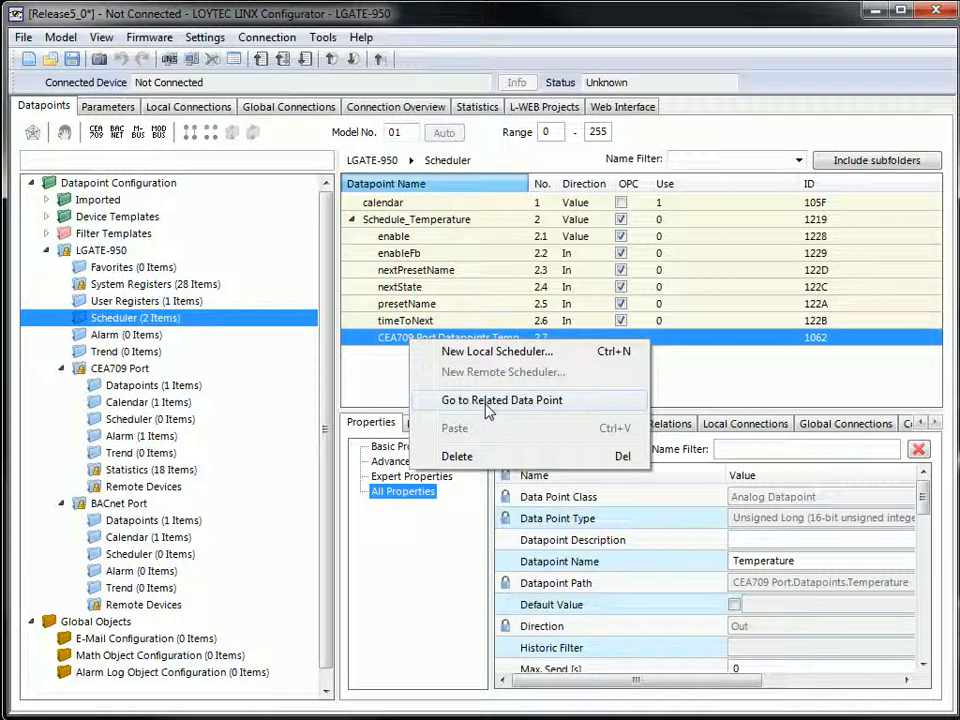
{"action": "left_click", "coordinate": [502, 400]}
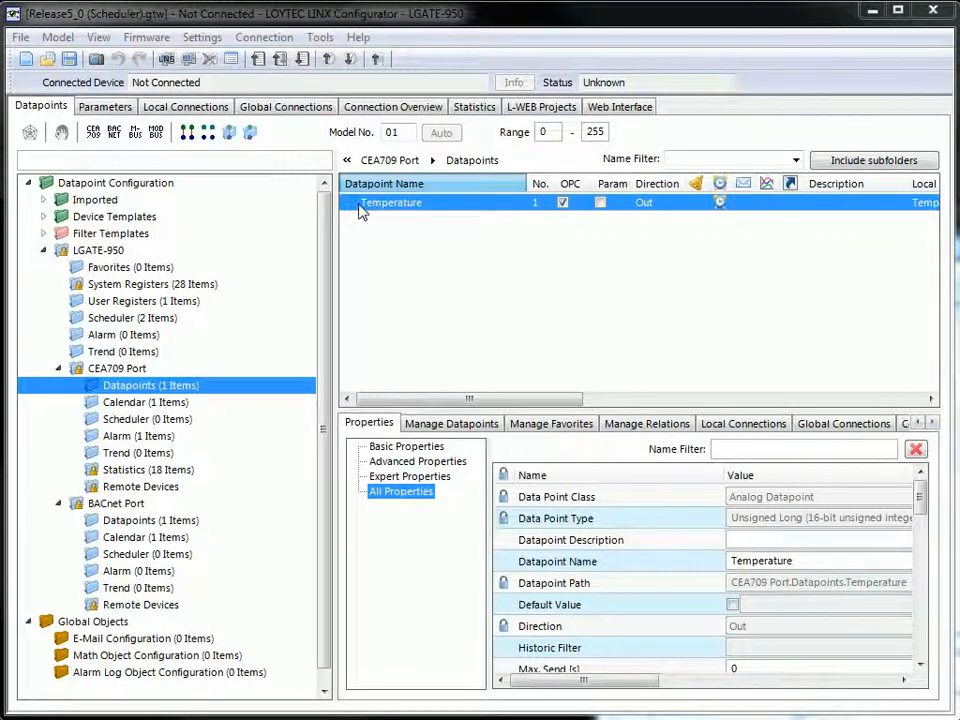
Configure the Temperature schedule with a 21 °C default value and save the changes
{"action": "right_click", "coordinate": [392, 202]}
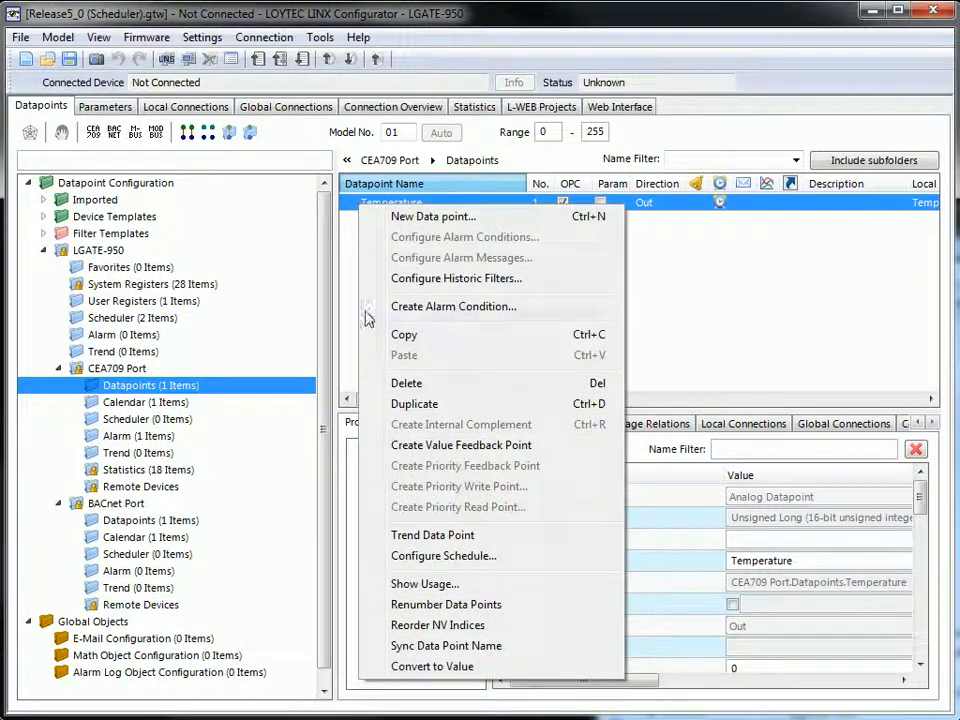
{"action": "left_click", "coordinate": [444, 556]}
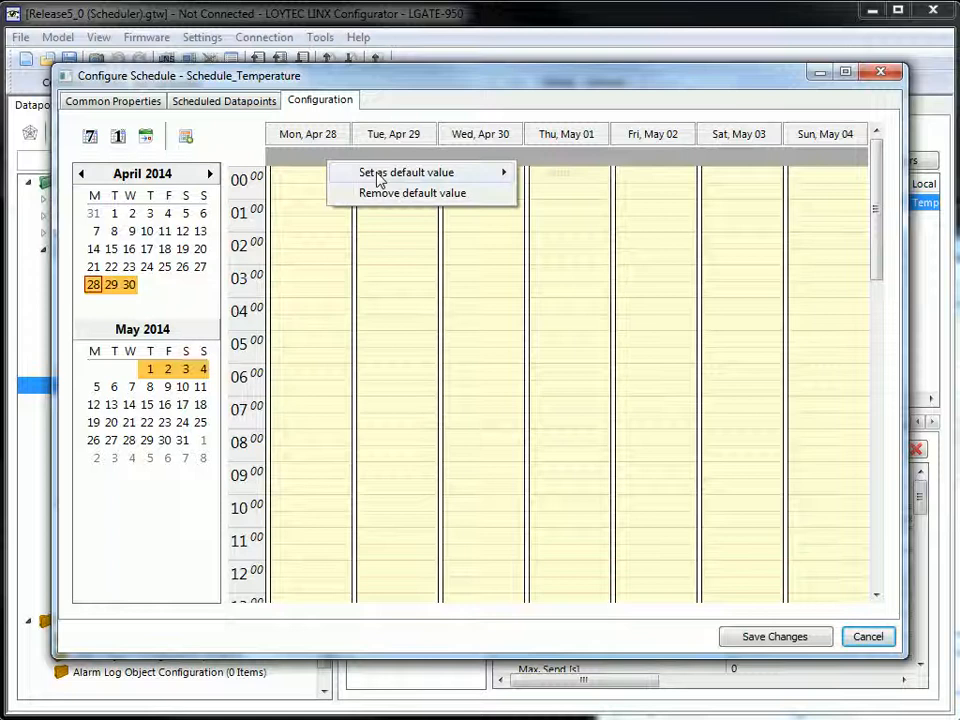
{"action": "left_click", "coordinate": [406, 172]}
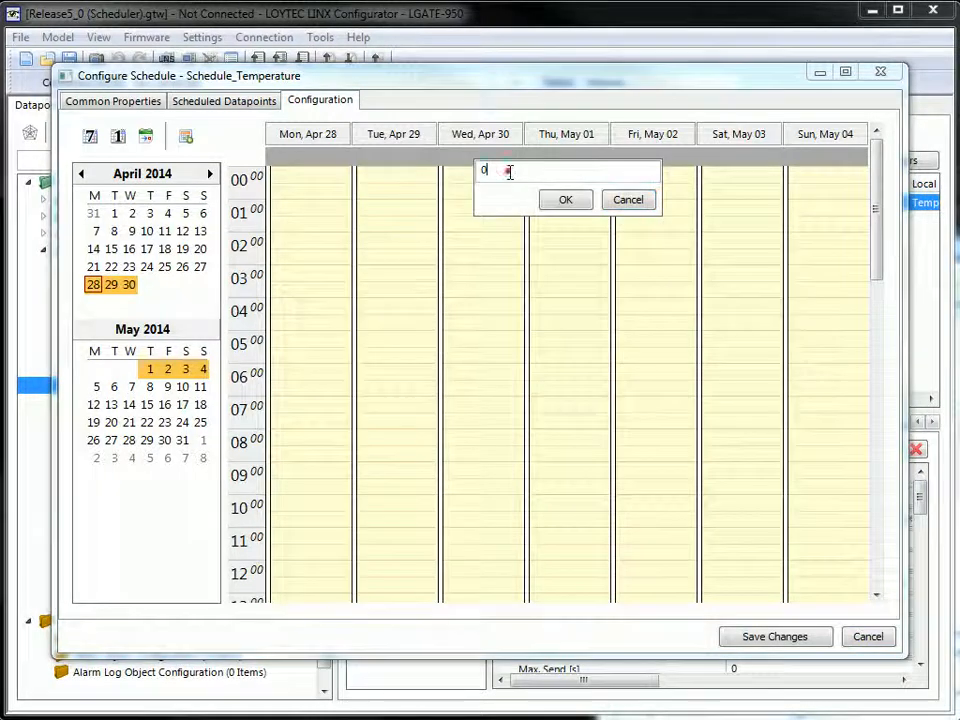
{"action": "type", "text": "21"}
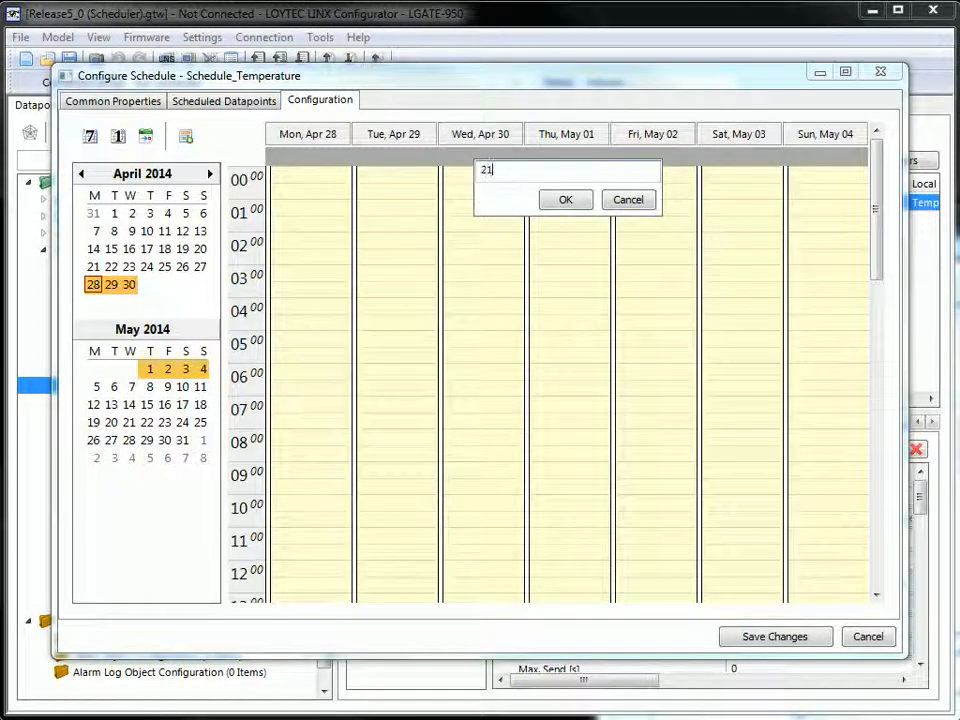
{"action": "left_click", "coordinate": [564, 200]}
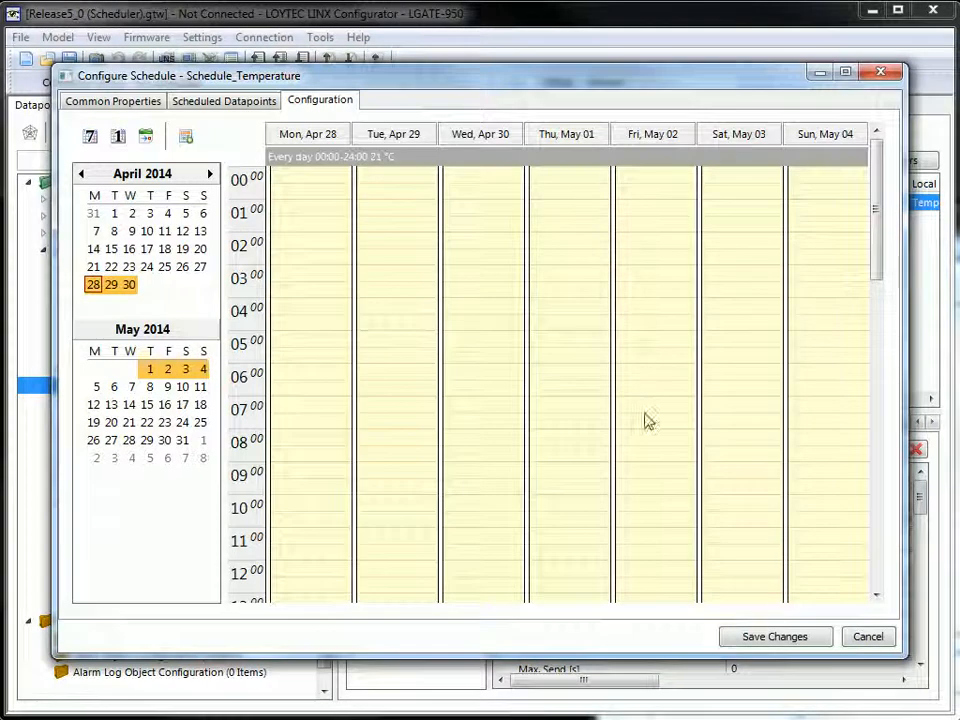
{"action": "left_click", "coordinate": [868, 636]}
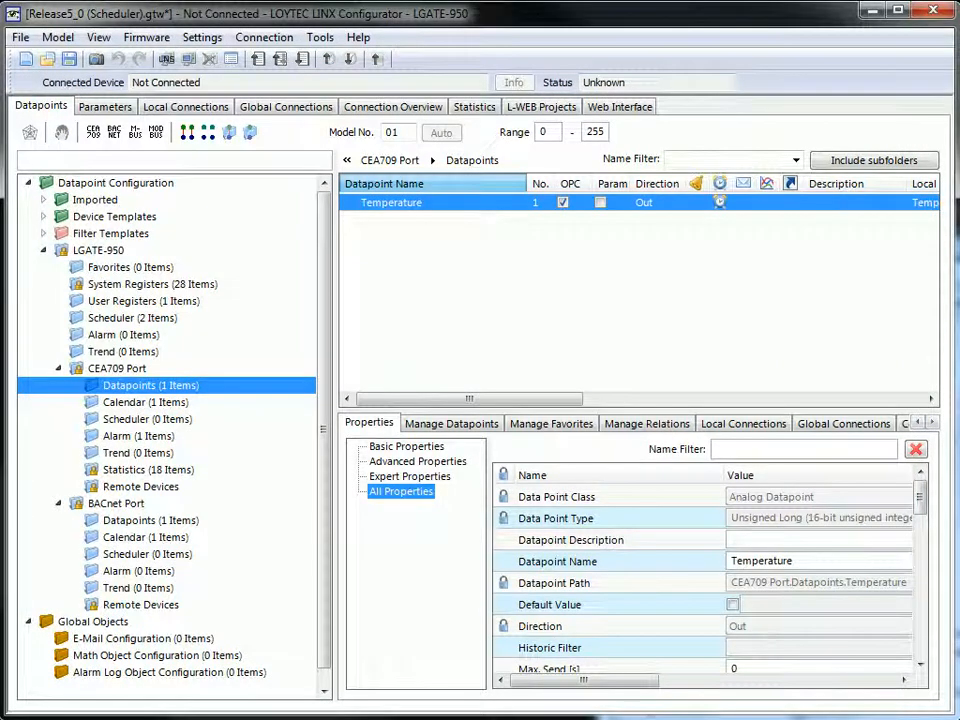
Browse the LGATE-950 Favorites folder and select its Temperature favorite link
{"action": "left_click", "coordinate": [100, 248]}
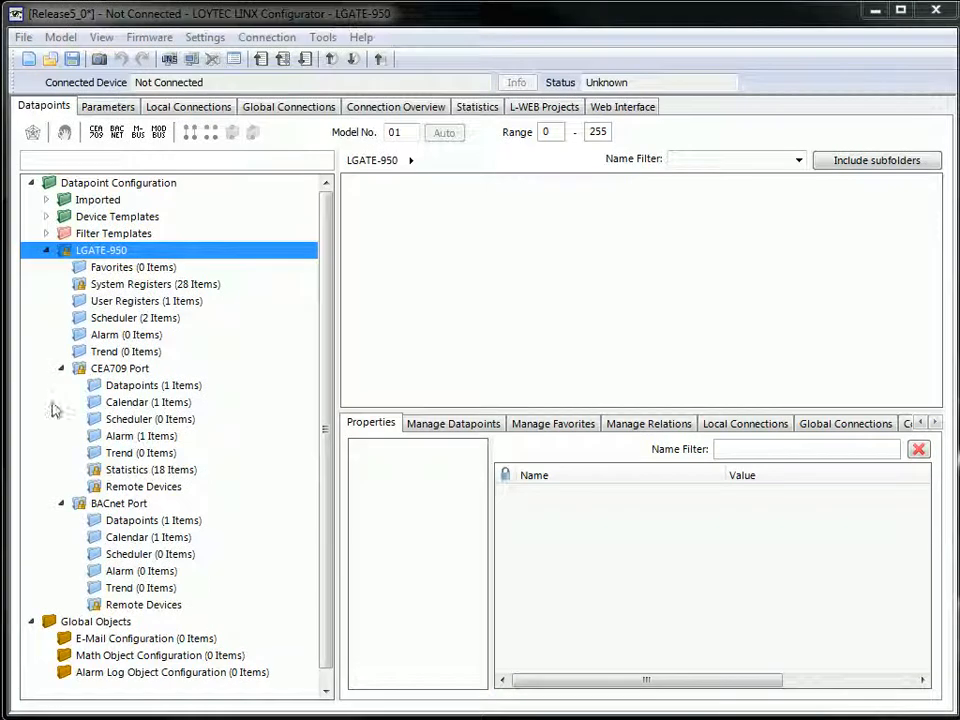
{"action": "left_click", "coordinate": [132, 268]}
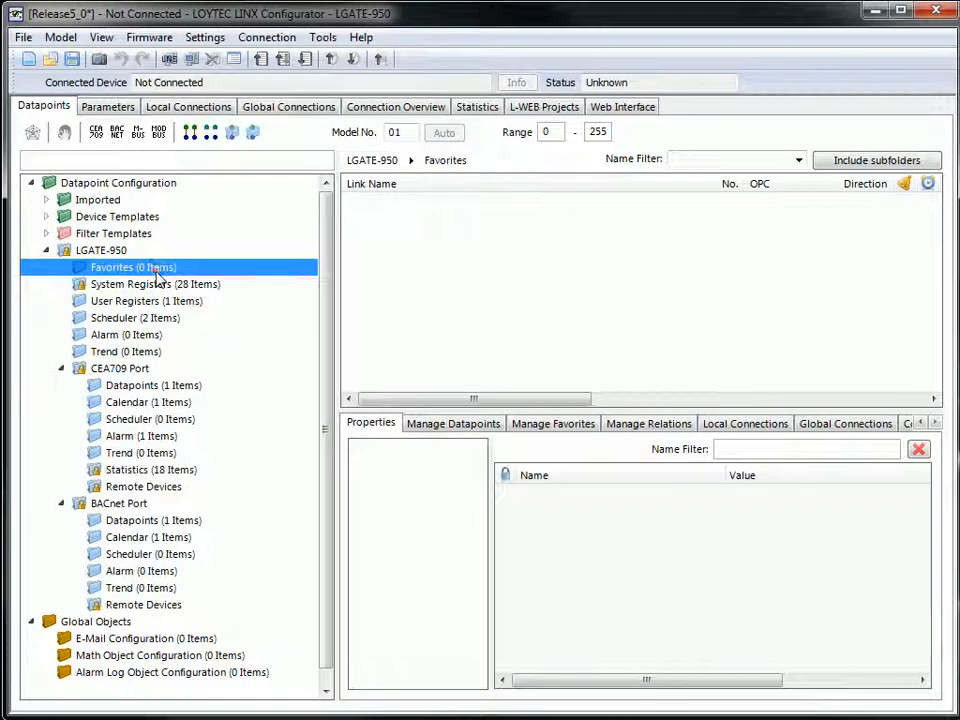
{"action": "left_click", "coordinate": [152, 384]}
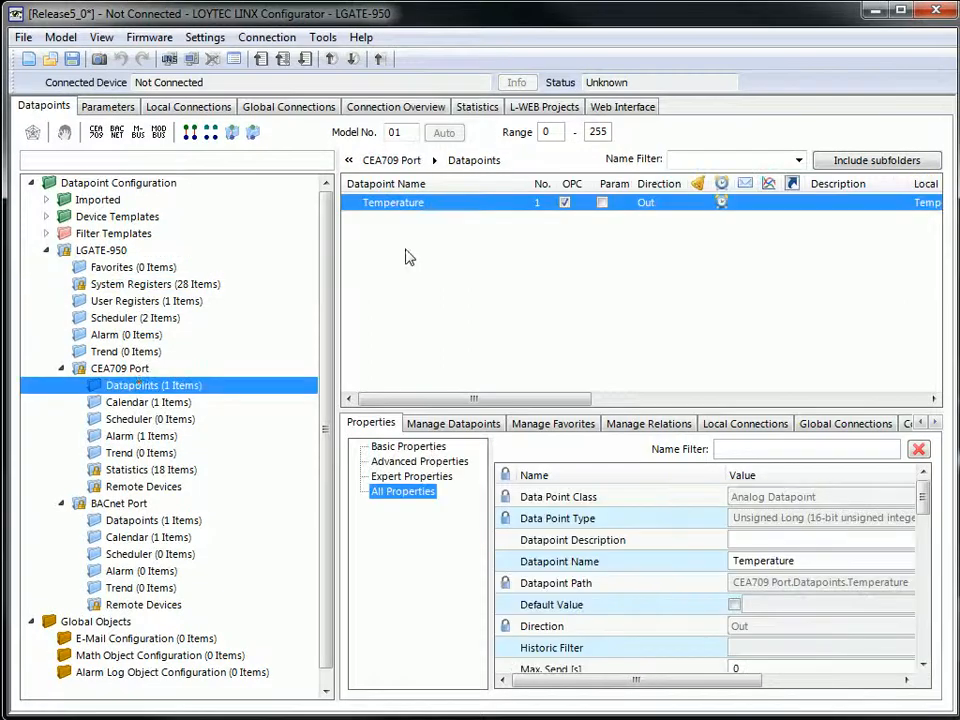
{"action": "left_click", "coordinate": [386, 184]}
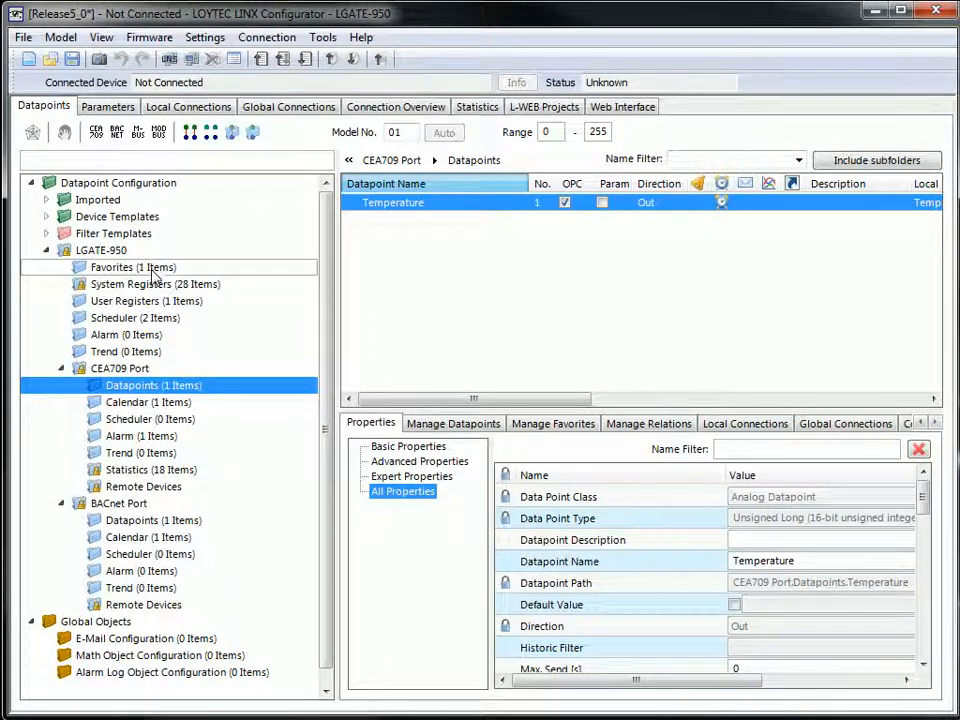
{"action": "left_click", "coordinate": [112, 268]}
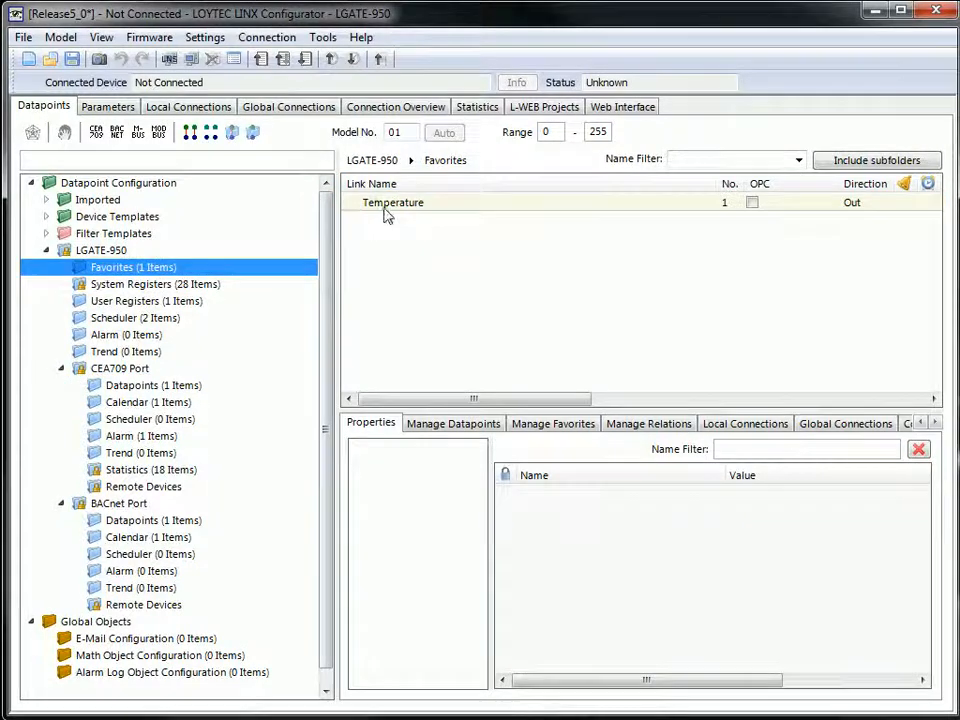
{"action": "right_click", "coordinate": [392, 202]}
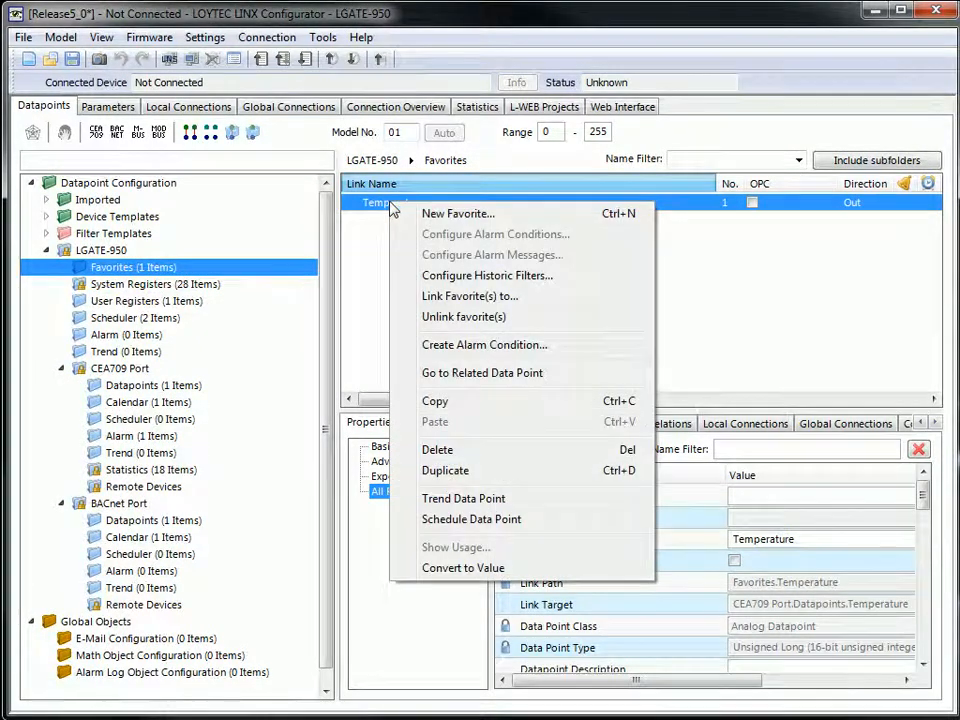
{"action": "mouse_move", "coordinate": [464, 498]}
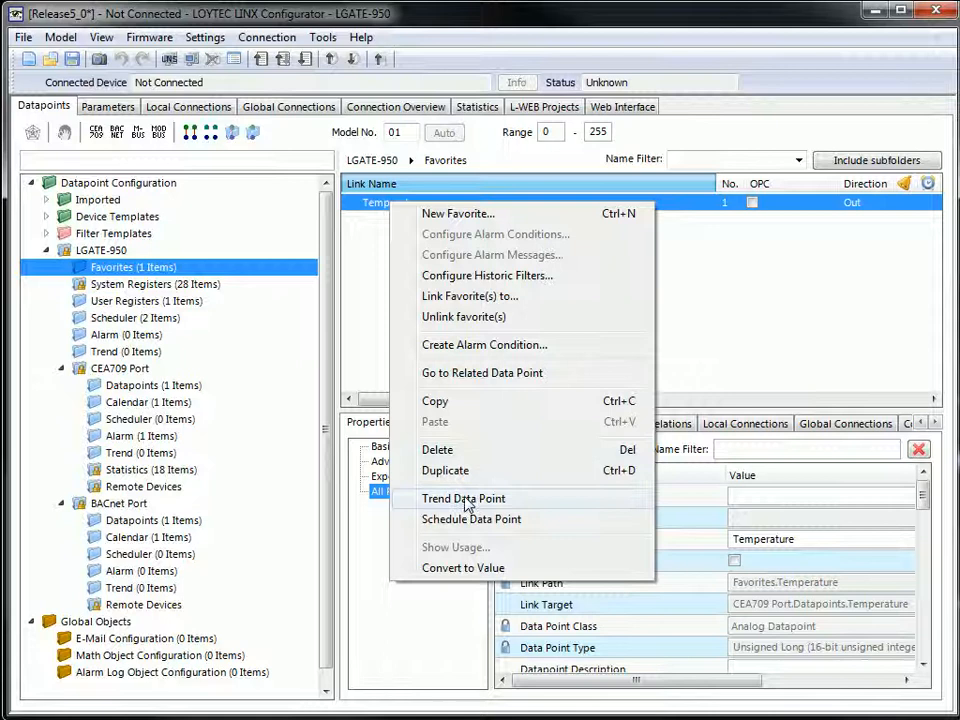
{"action": "mouse_move", "coordinate": [486, 352]}
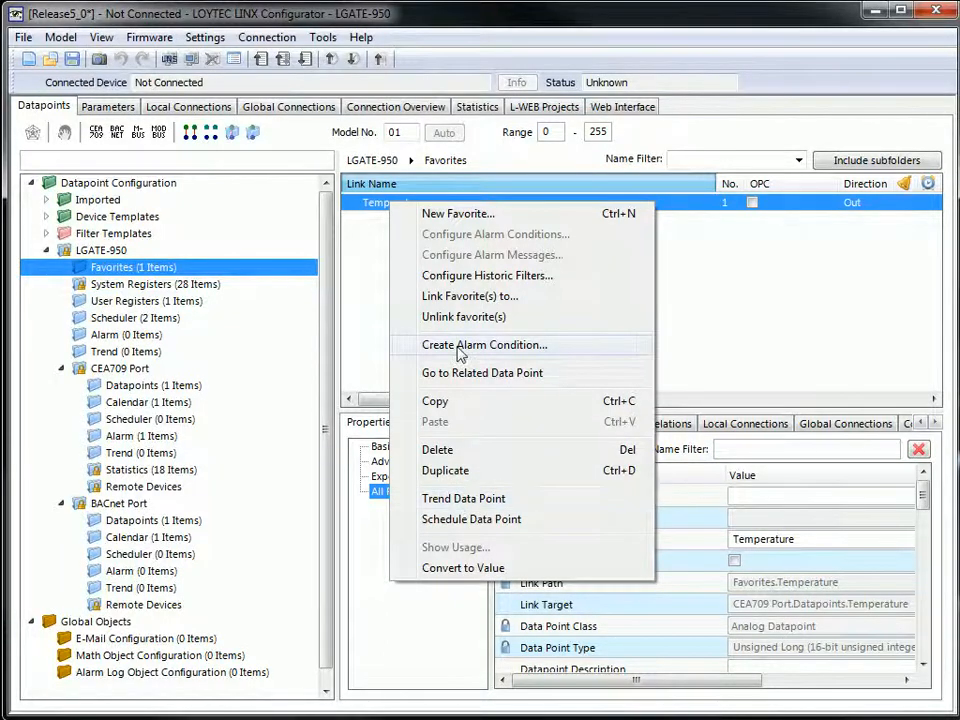
{"action": "mouse_move", "coordinate": [464, 520]}
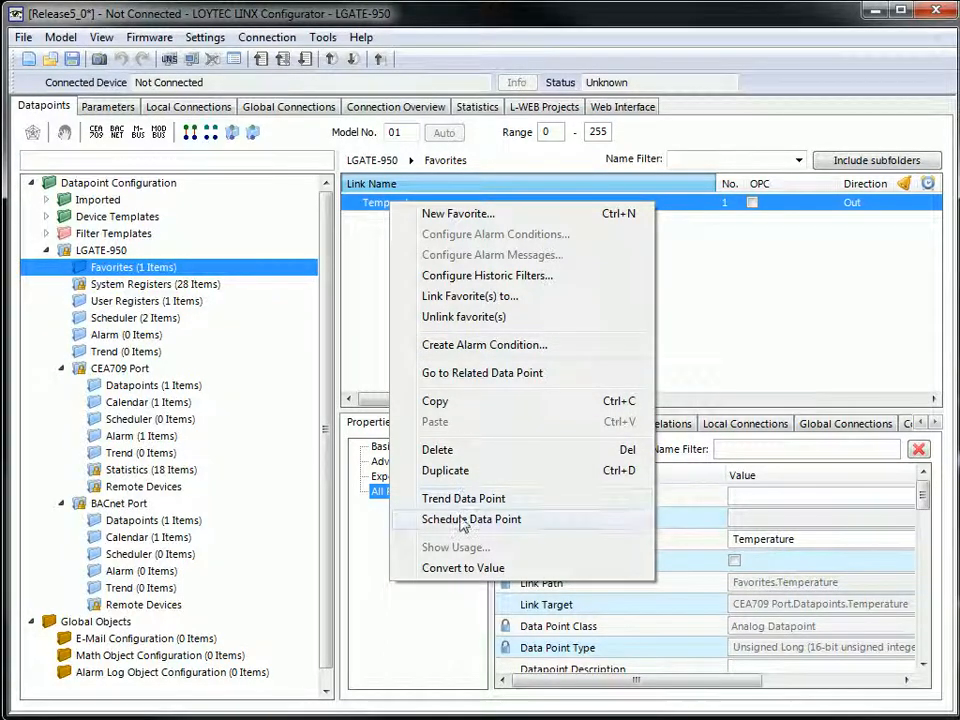
{"action": "mouse_move", "coordinate": [512, 288]}
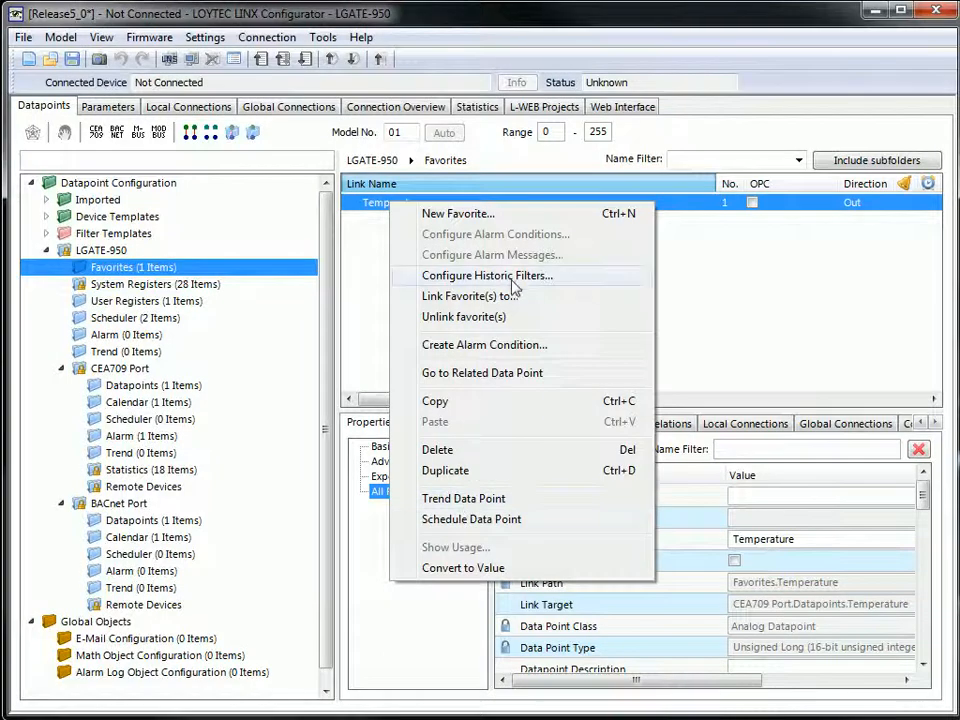
{"action": "mouse_move", "coordinate": [488, 276]}
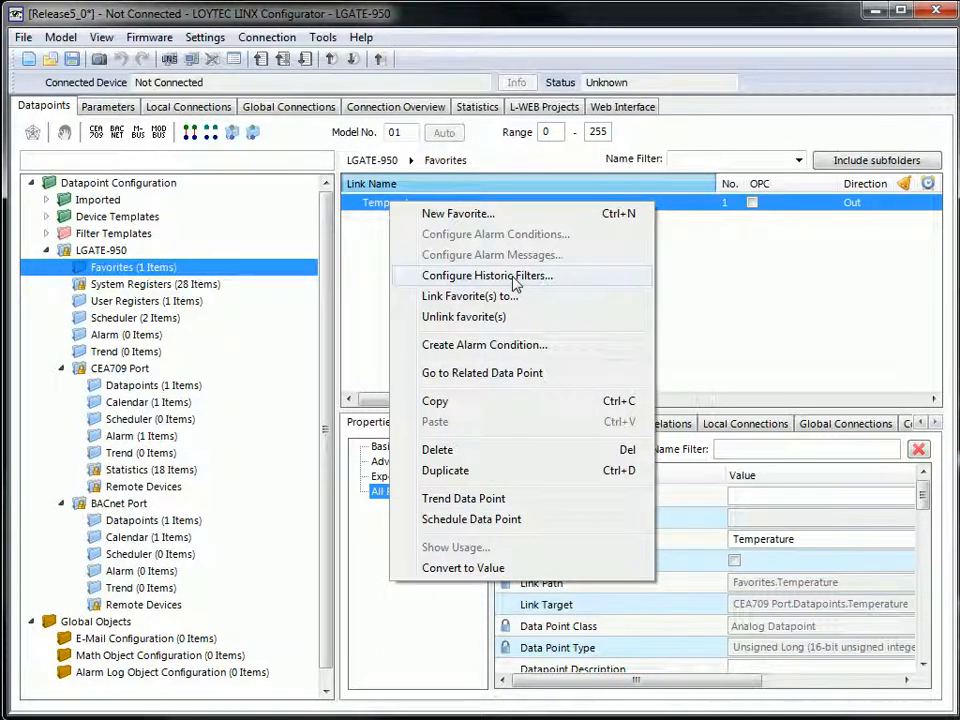
{"action": "left_click", "coordinate": [676, 306]}
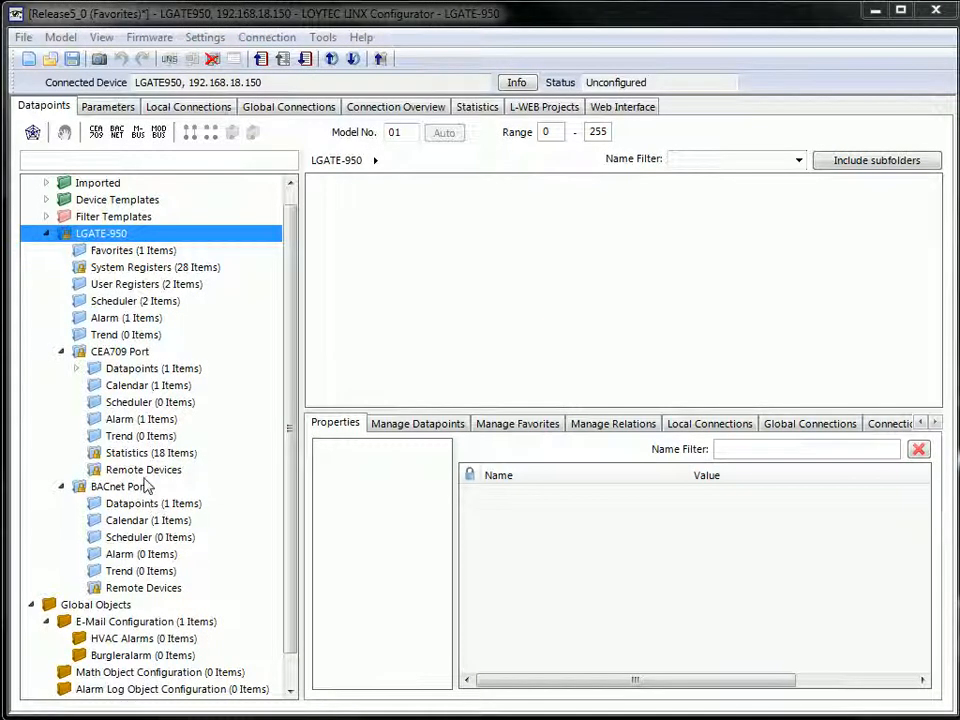
Reveal the HVAC folders under CEA709 datapoints, view HVAC 3 and filter the tree for 'HVAC'
{"action": "left_click", "coordinate": [152, 368]}
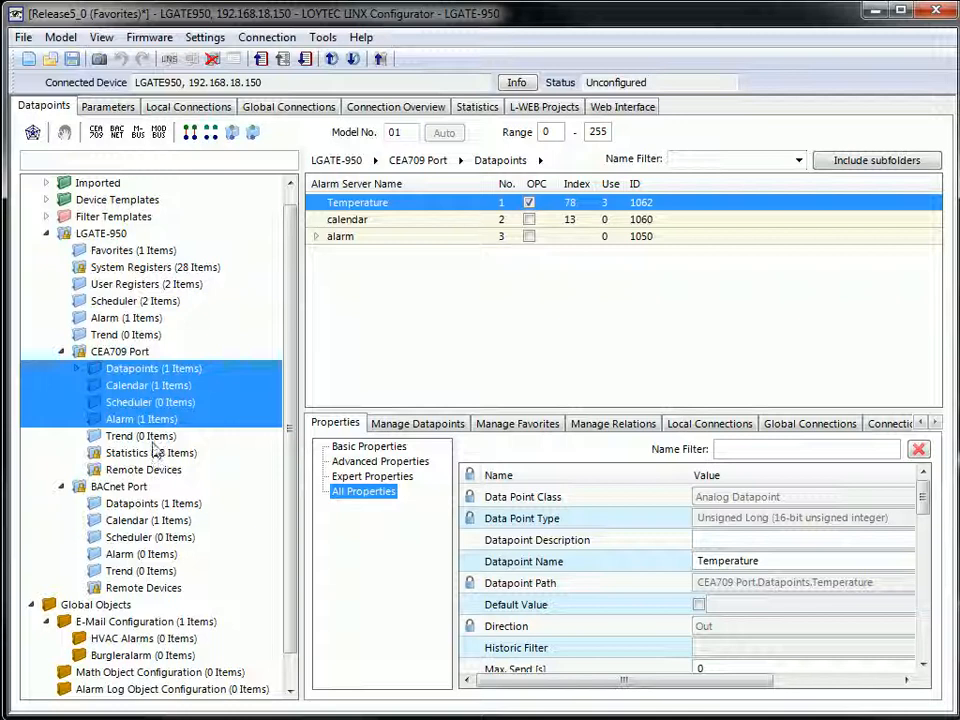
{"action": "left_click", "coordinate": [76, 368]}
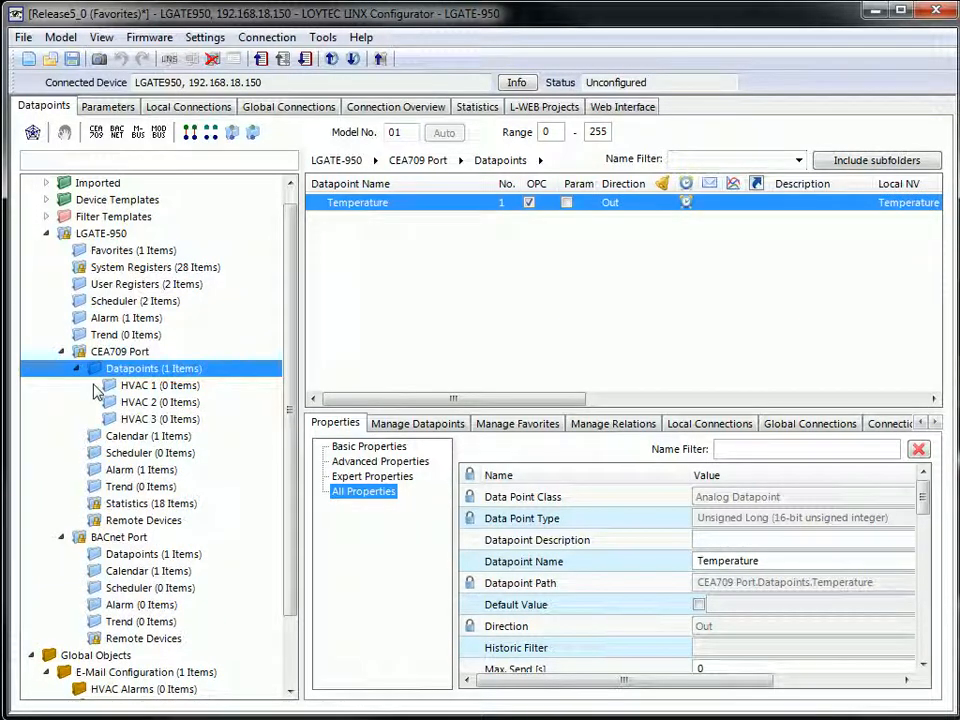
{"action": "mouse_move", "coordinate": [152, 408]}
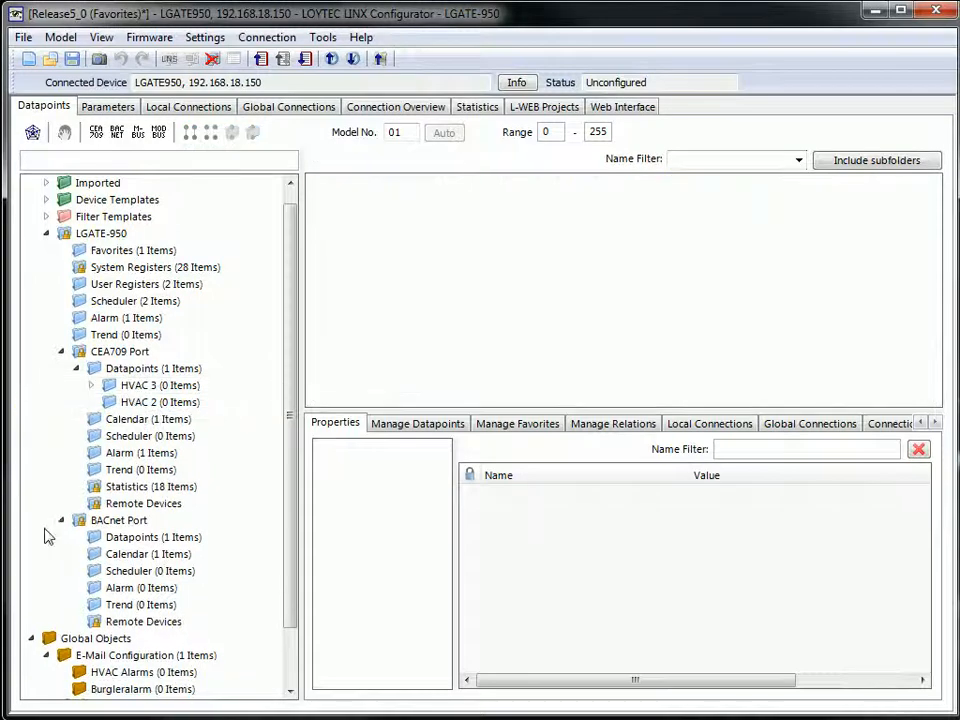
{"action": "left_click", "coordinate": [160, 384]}
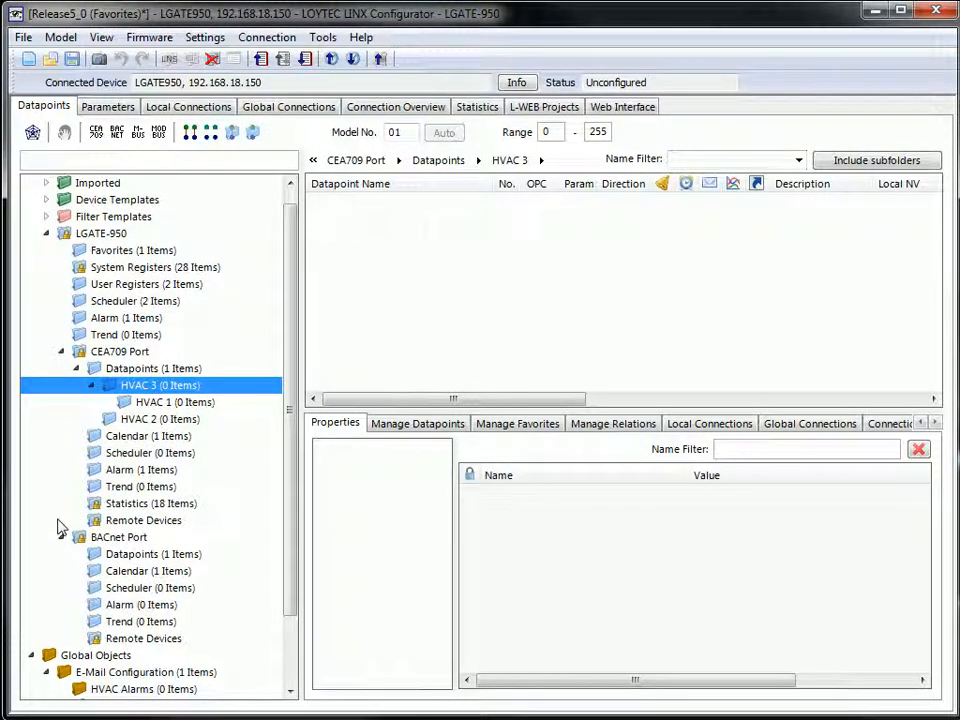
{"action": "mouse_move", "coordinate": [180, 170]}
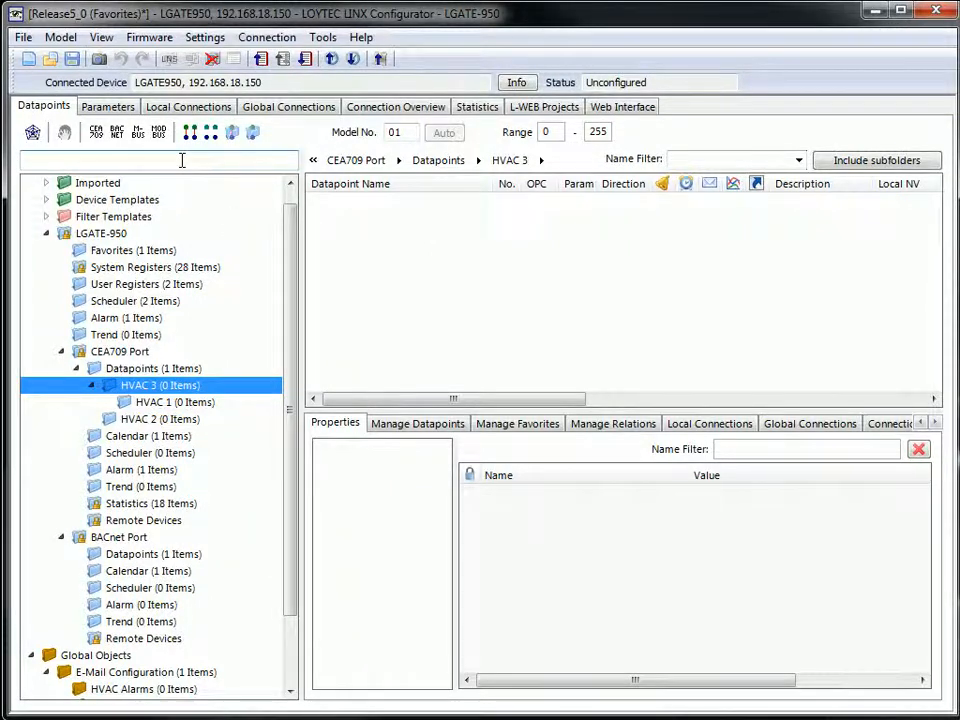
{"action": "type", "text": "HVAC"}
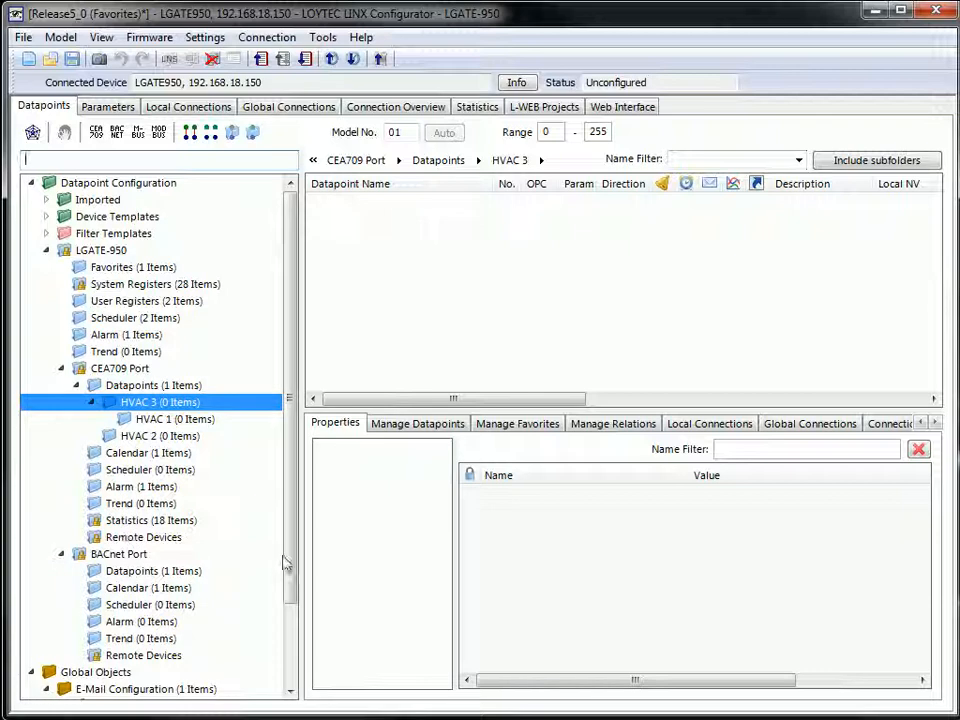
{"action": "mouse_move", "coordinate": [156, 322]}
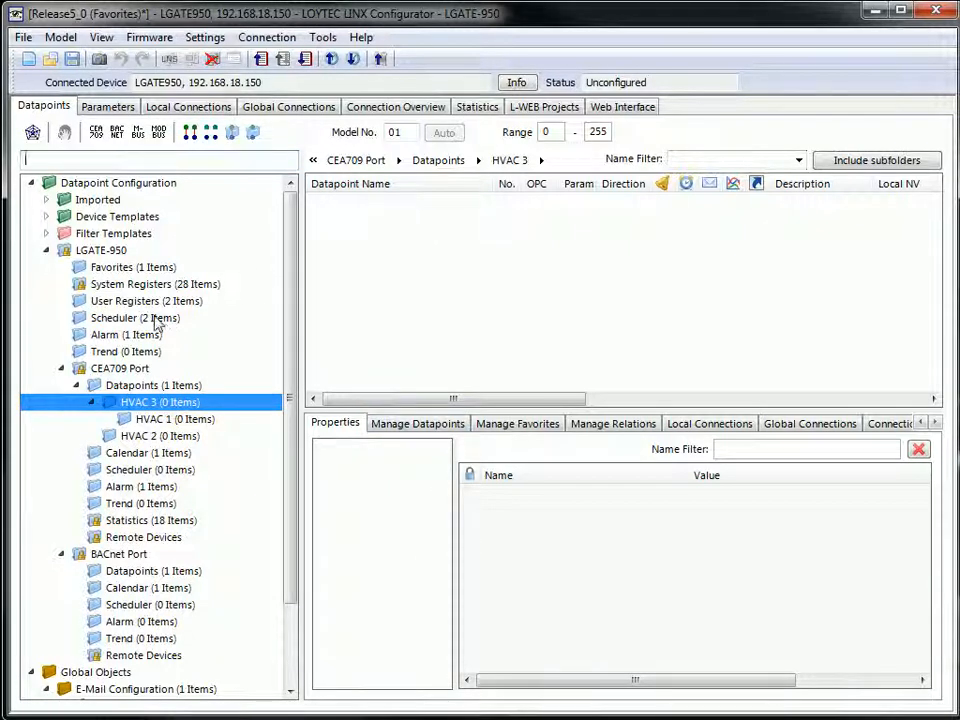
{"action": "mouse_move", "coordinate": [158, 368]}
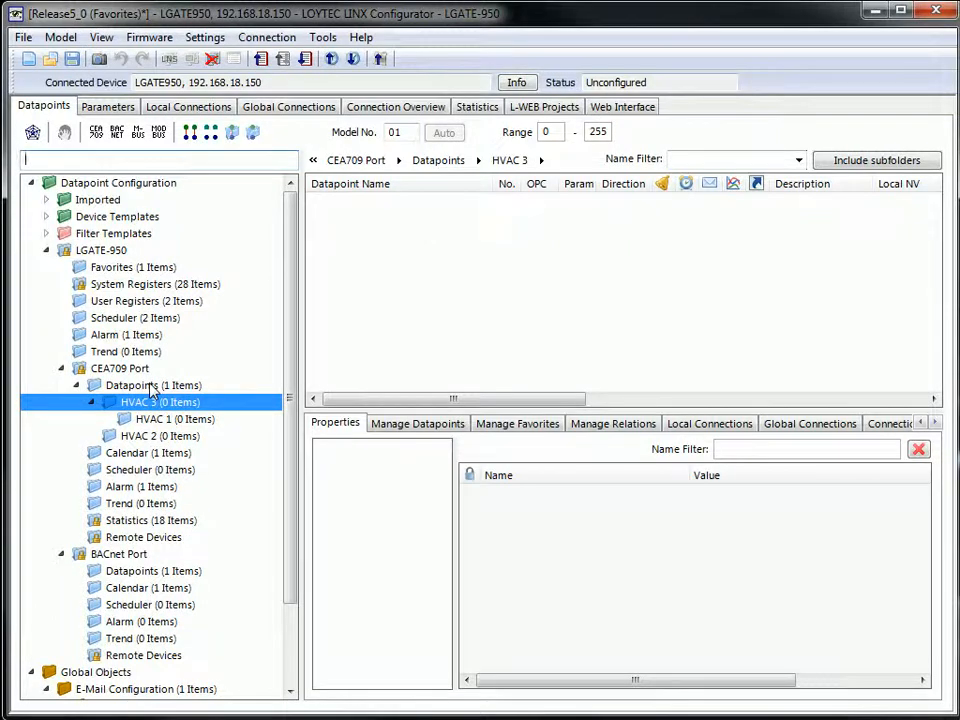
Filter the Temperature datapoint's properties by name for 'Path' and then 'Type'
{"action": "left_click", "coordinate": [152, 384]}
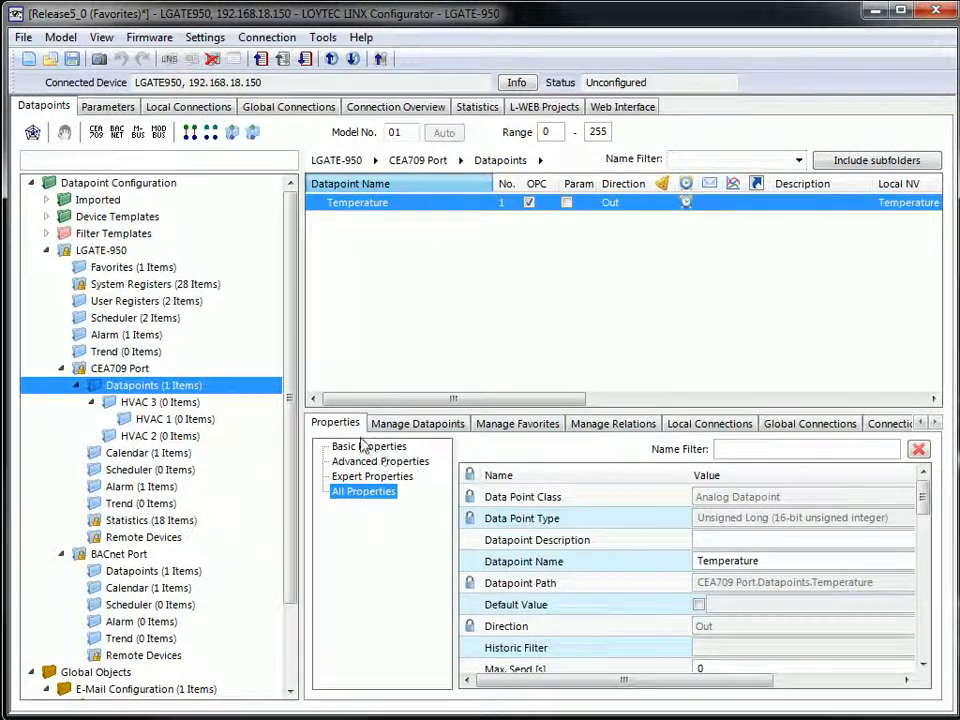
{"action": "left_click", "coordinate": [804, 448]}
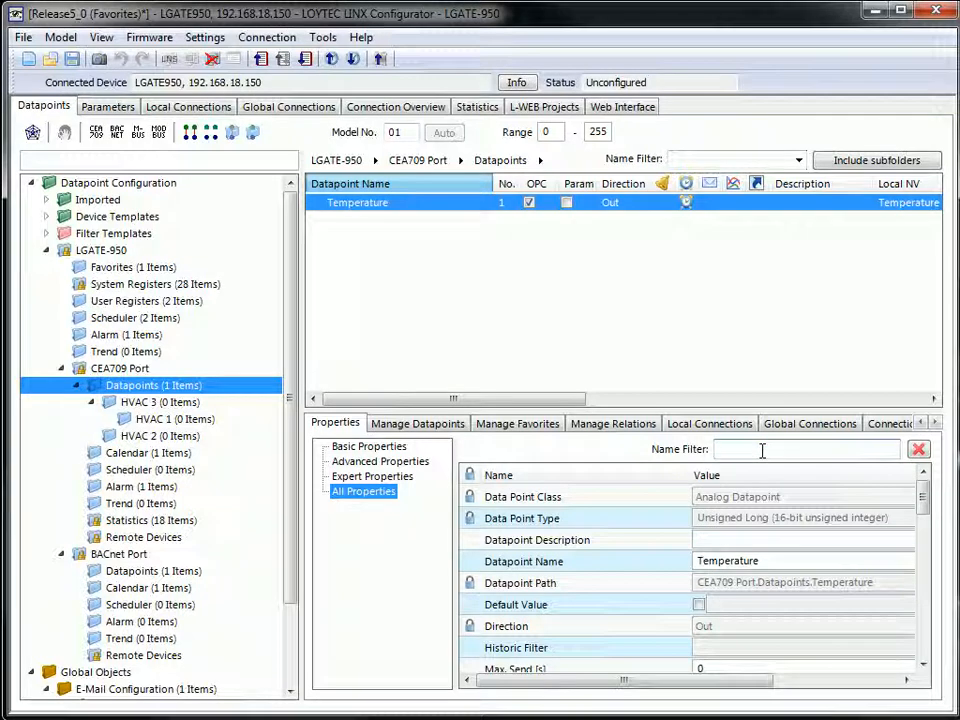
{"action": "type", "text": "Path"}
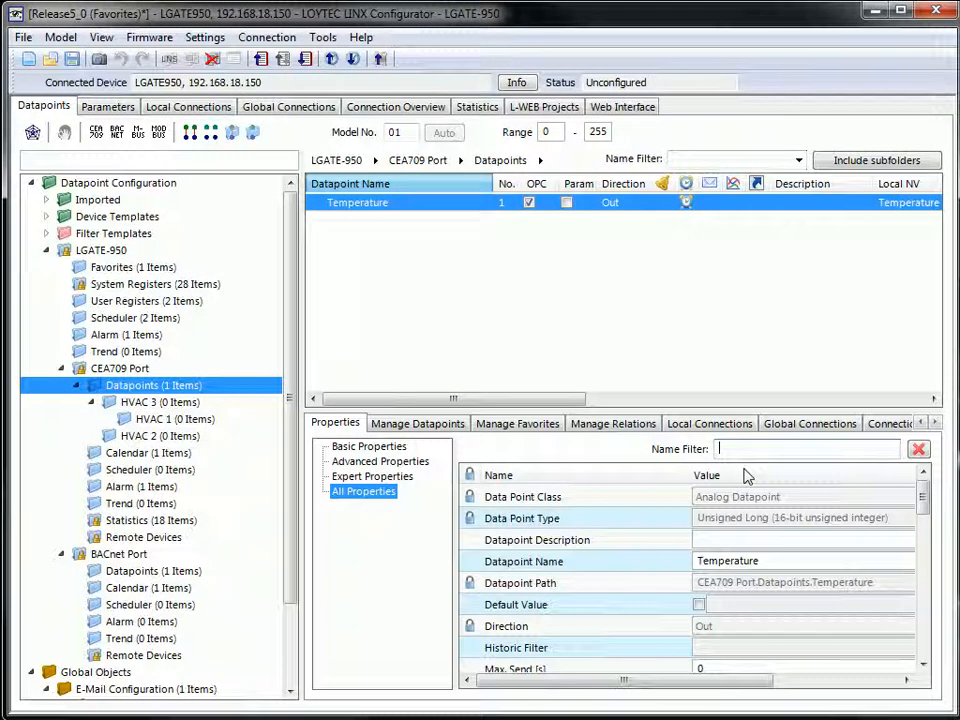
{"action": "type", "text": "Type"}
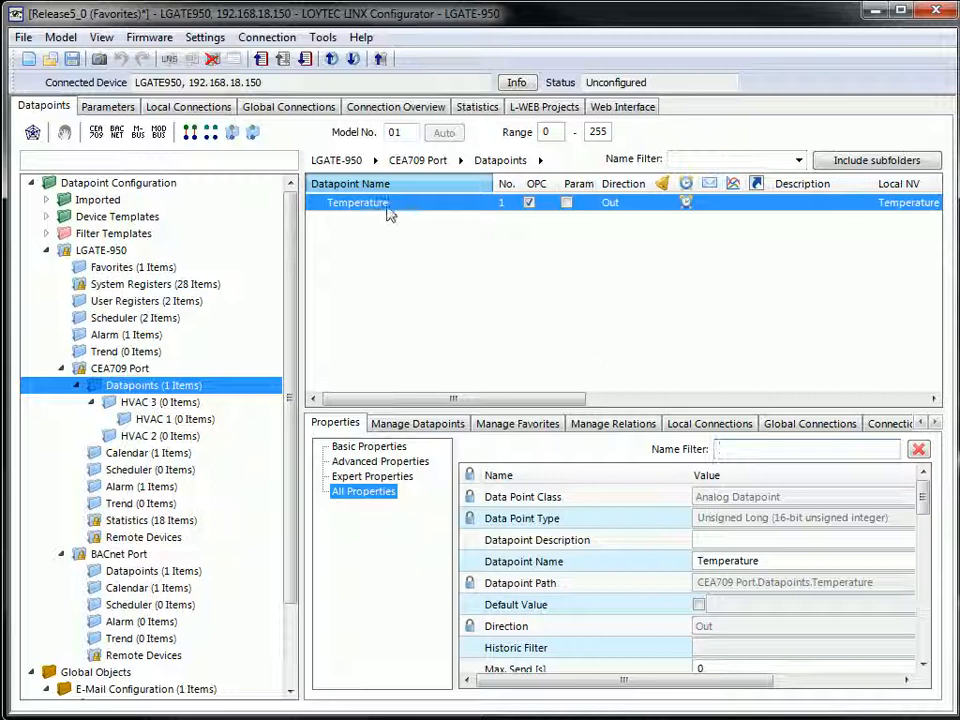
From the alarm's User Registers entry, jump to the related Testregister_Read datapoint
{"action": "left_click", "coordinate": [126, 334]}
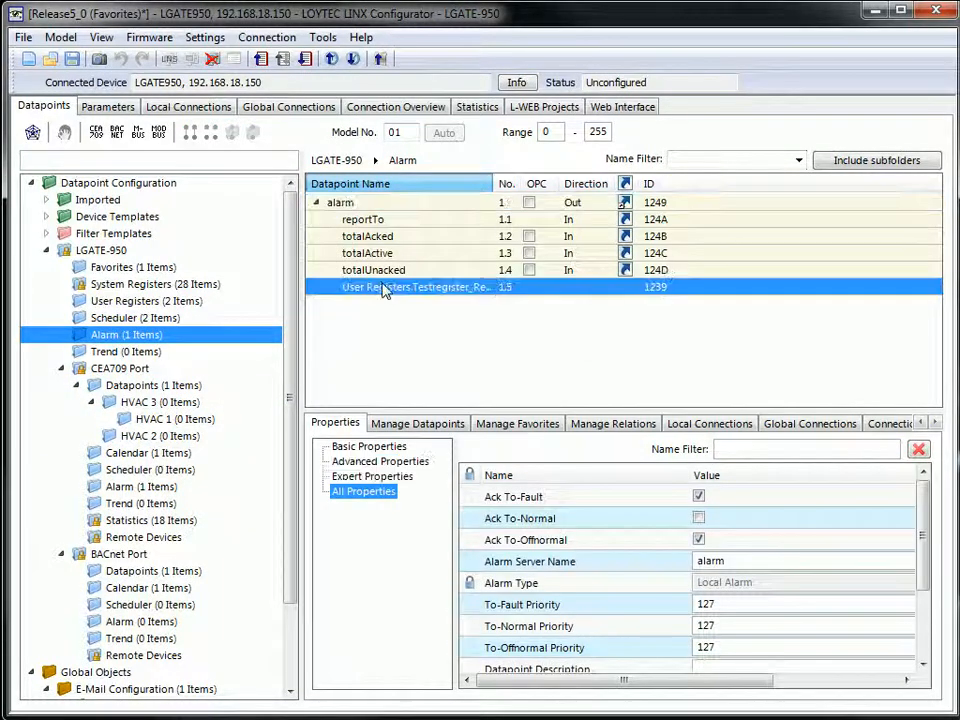
{"action": "right_click", "coordinate": [416, 288]}
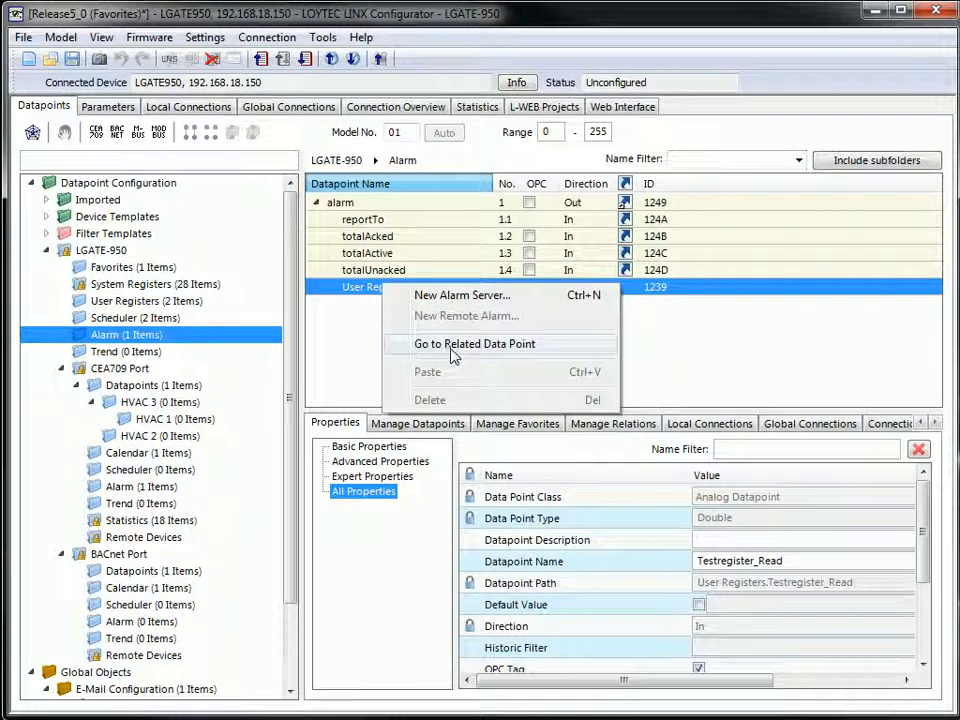
{"action": "left_click", "coordinate": [474, 344]}
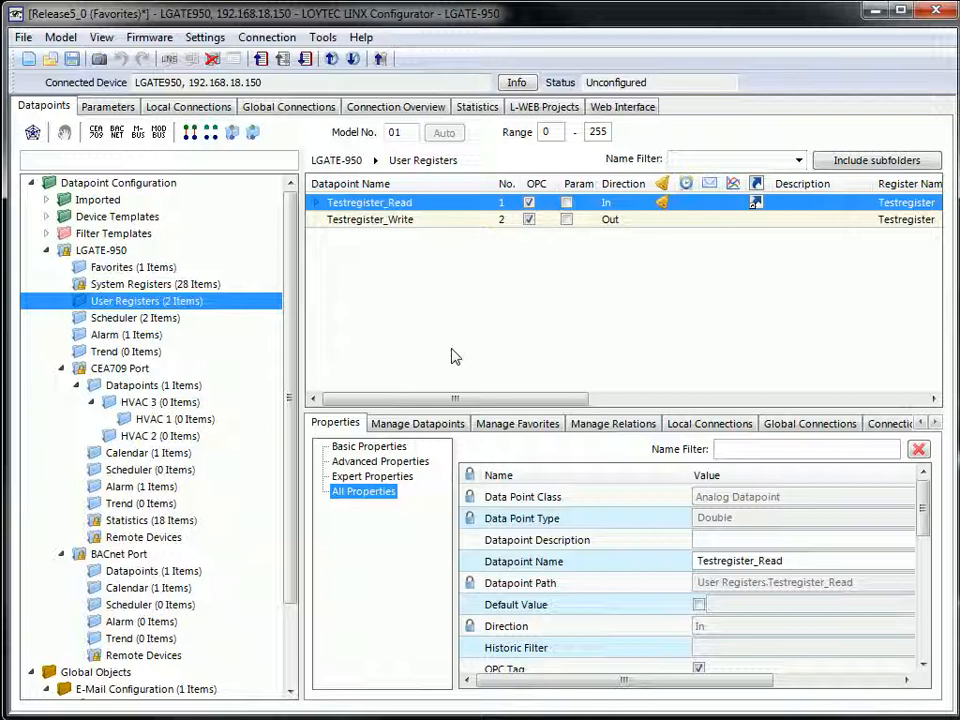
{"action": "mouse_move", "coordinate": [670, 206]}
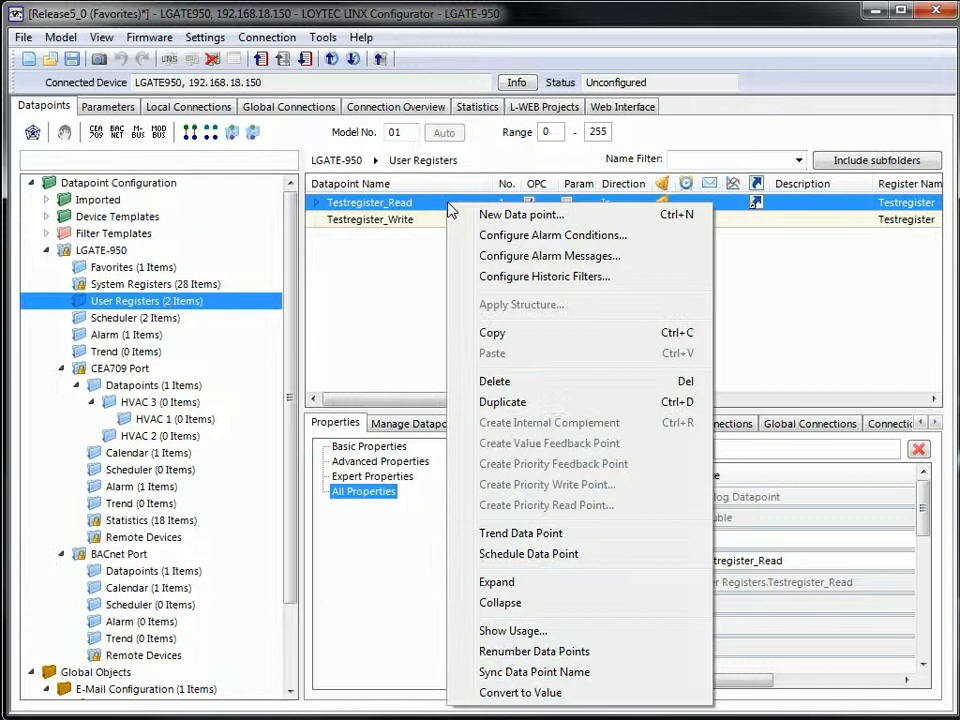
{"action": "mouse_move", "coordinate": [520, 692]}
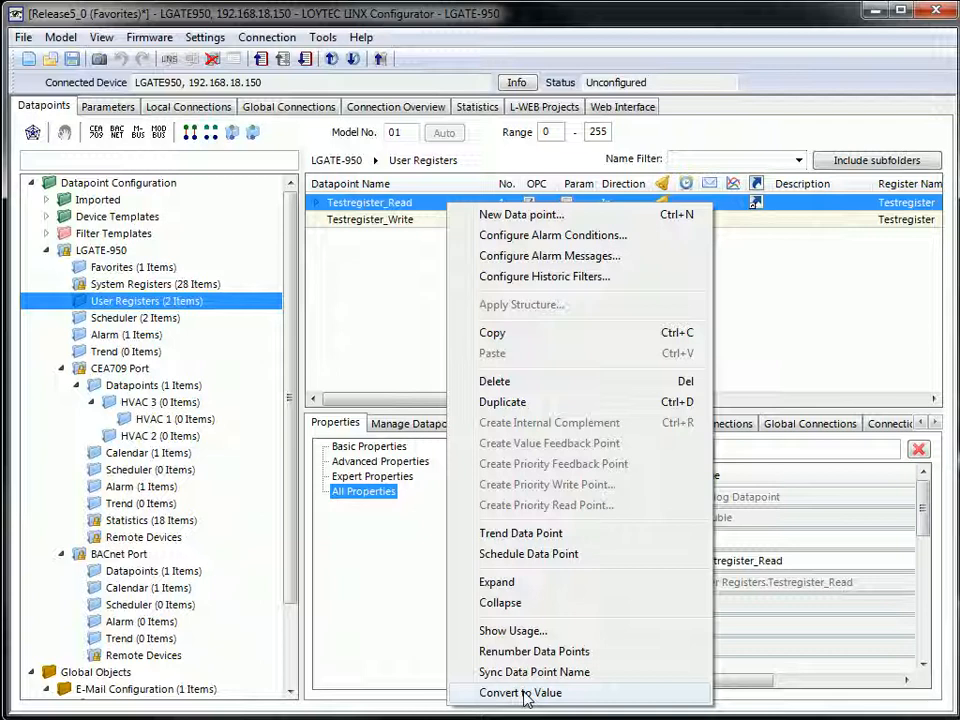
Convert Testregister_Read into a value datapoint, decline the update log and select Testregister
{"action": "left_click", "coordinate": [520, 692]}
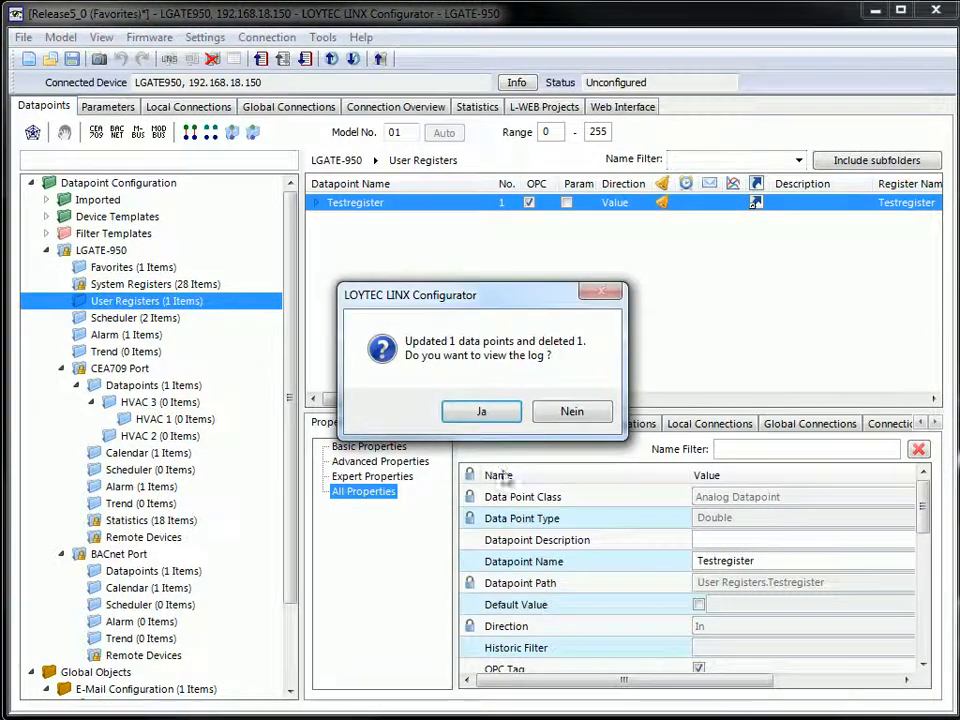
{"action": "left_click", "coordinate": [572, 412]}
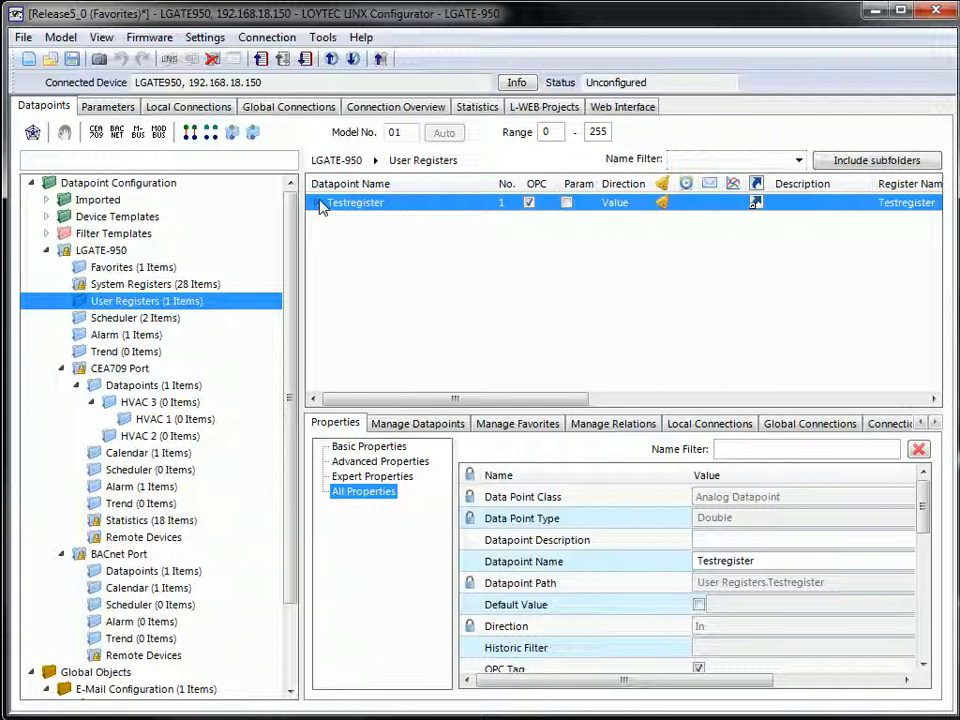
{"action": "left_click", "coordinate": [318, 202]}
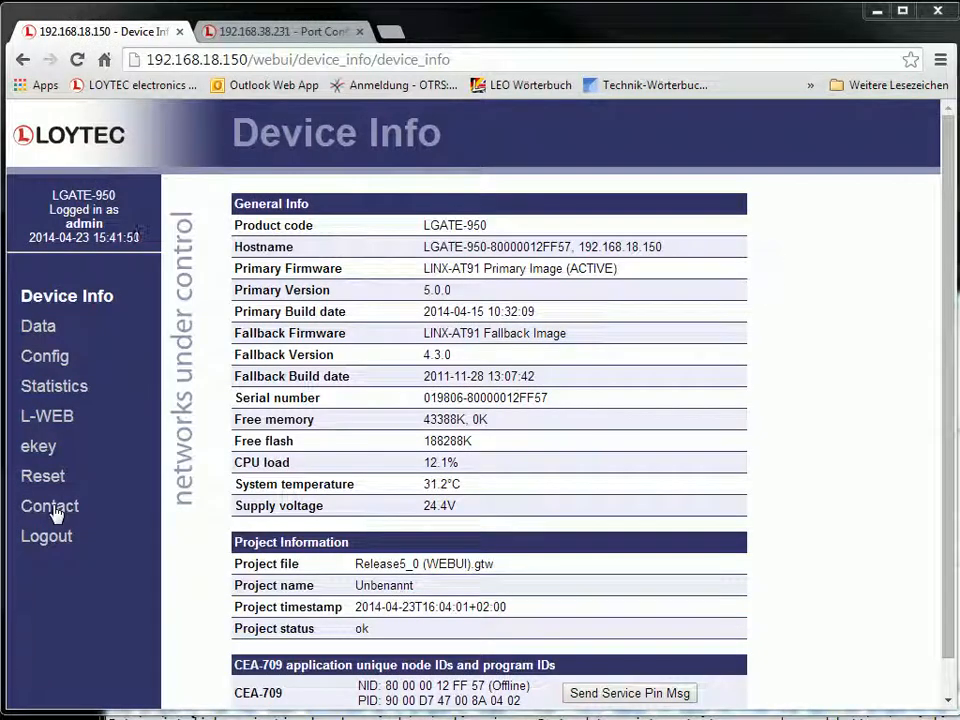
Browse Data > Data Points into CEA709 Port Datapoints and HVAC 1 with Temperature1 at 16 °C
{"action": "left_click", "coordinate": [38, 326]}
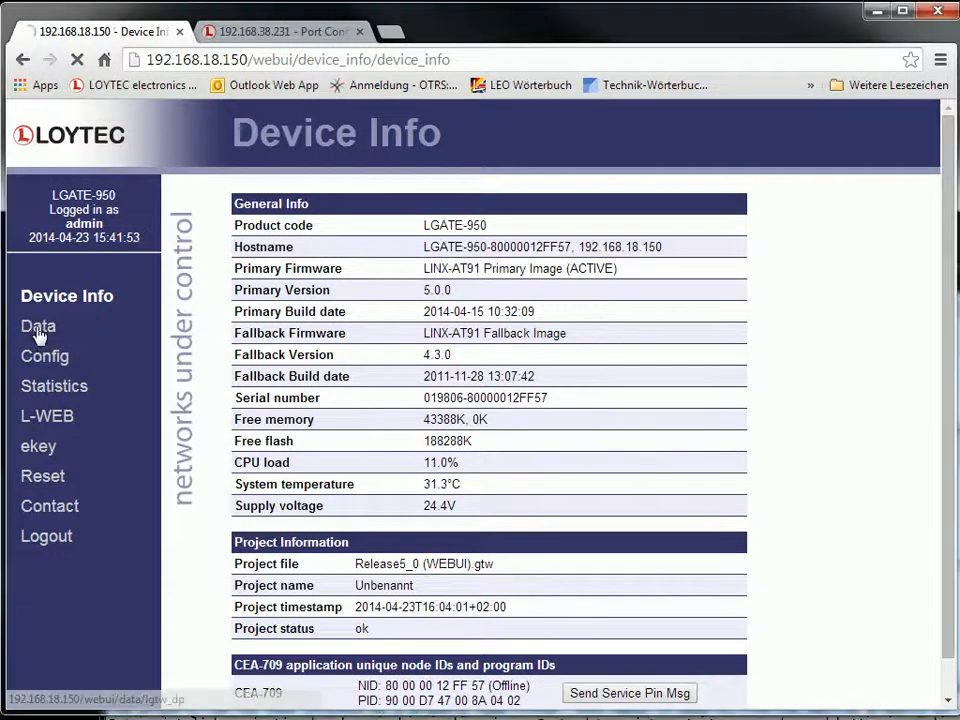
{"action": "left_click", "coordinate": [38, 326]}
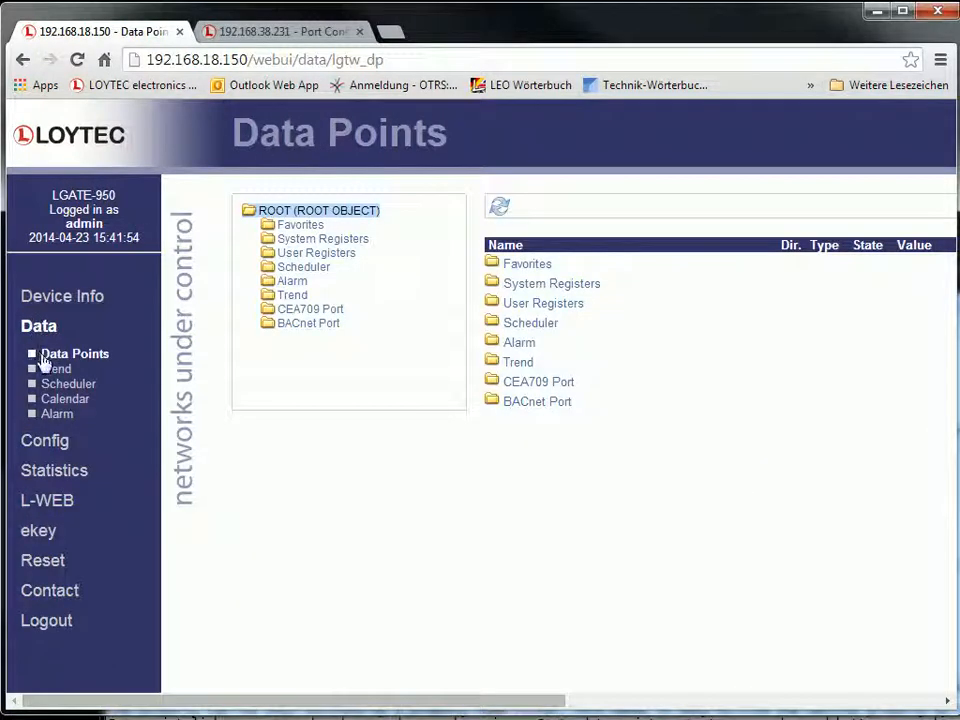
{"action": "mouse_move", "coordinate": [536, 278]}
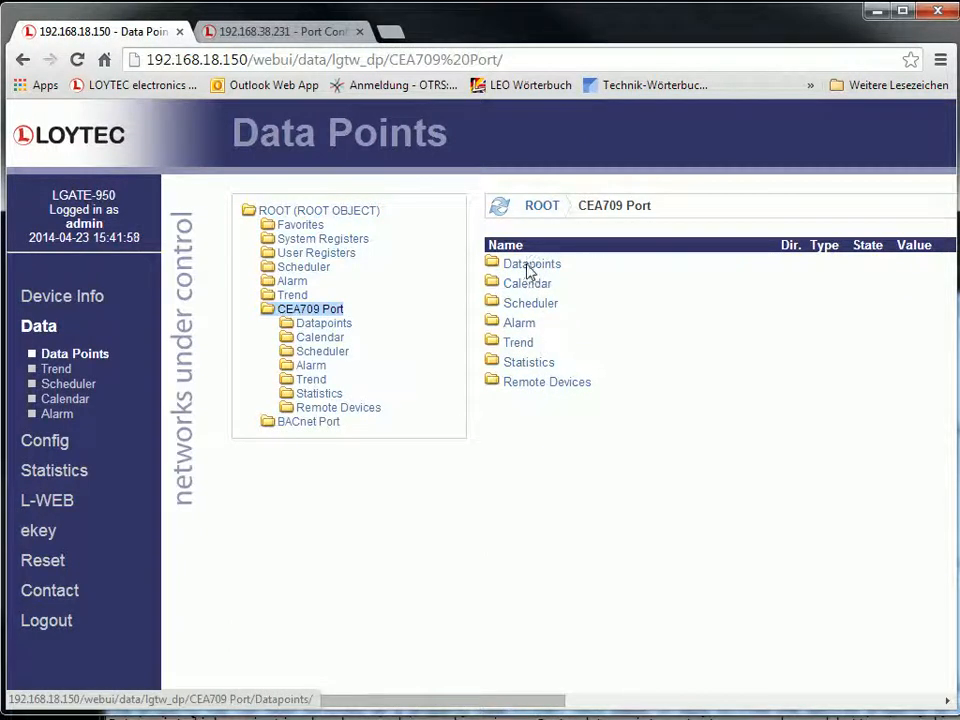
{"action": "left_click", "coordinate": [532, 264]}
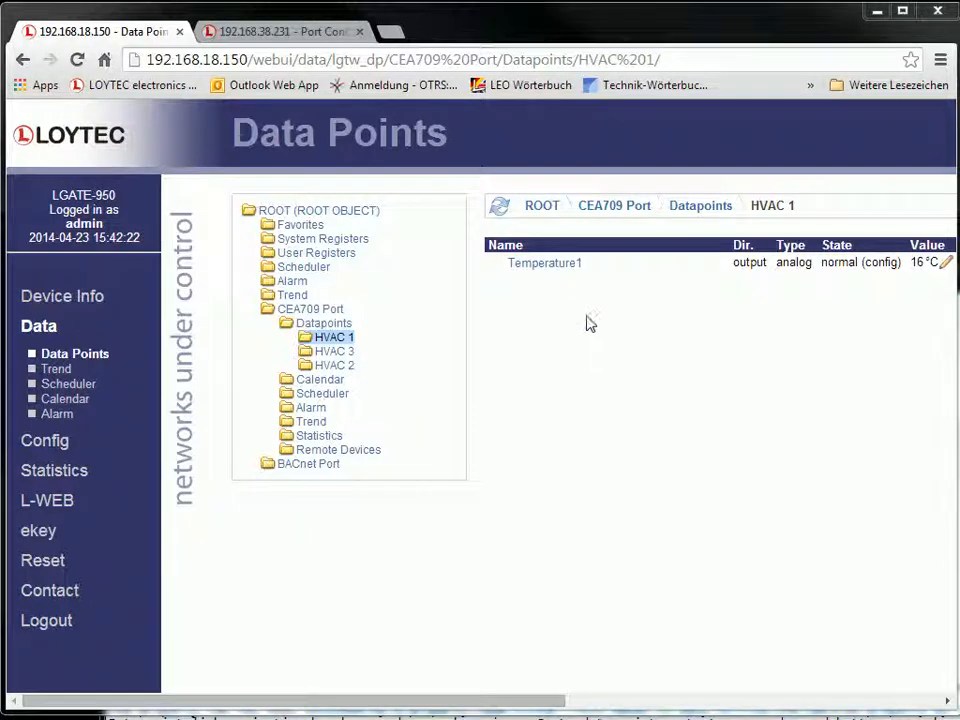
{"action": "mouse_move", "coordinate": [704, 252]}
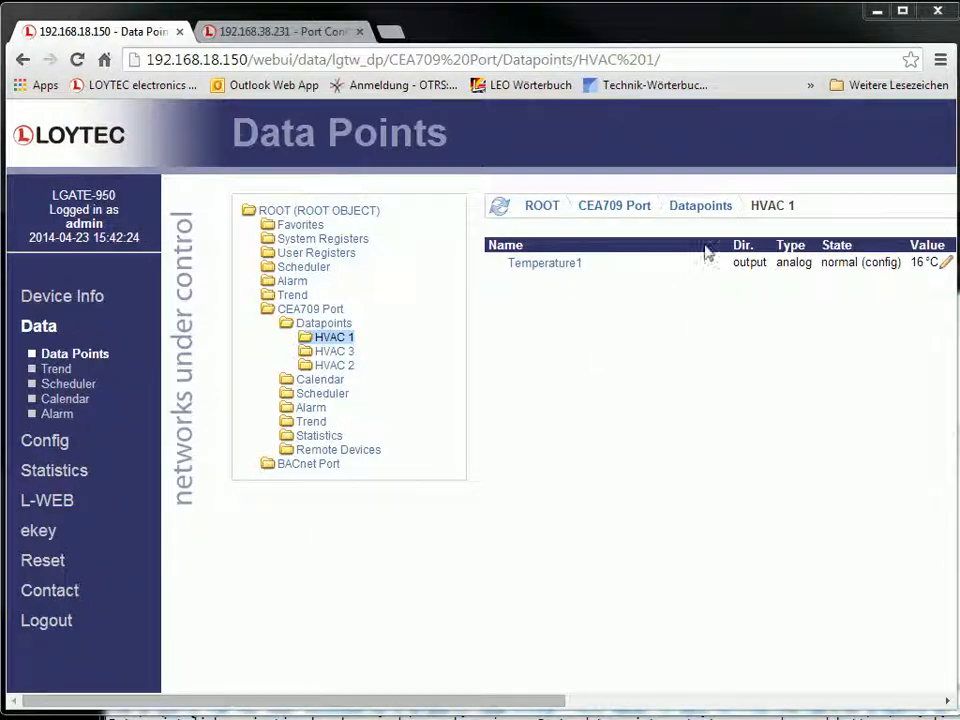
{"action": "left_click", "coordinate": [310, 308]}
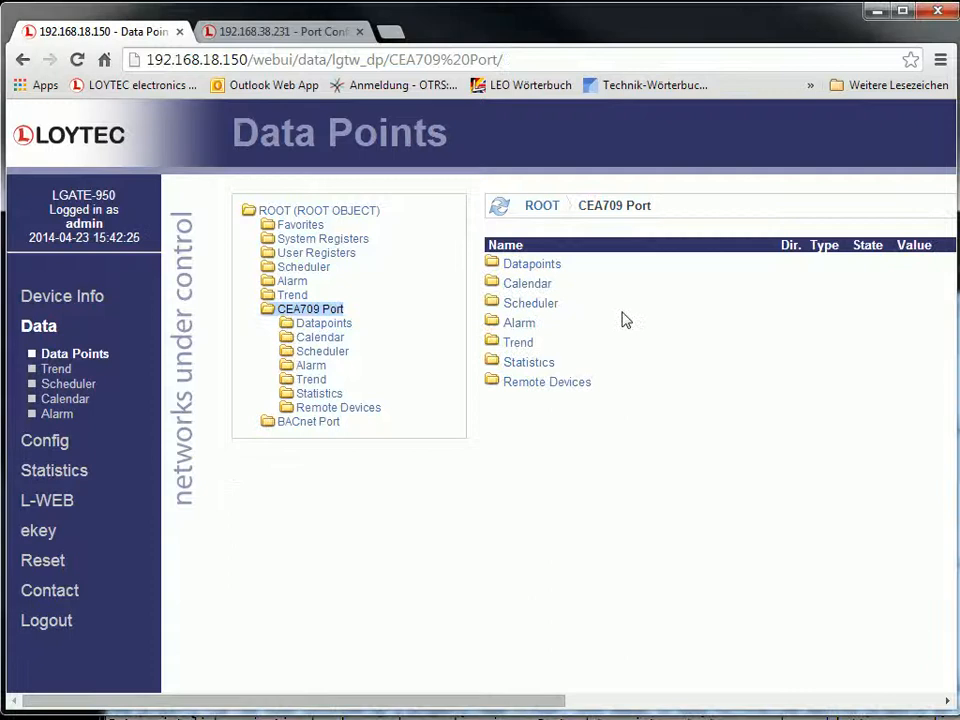
{"action": "mouse_move", "coordinate": [532, 268]}
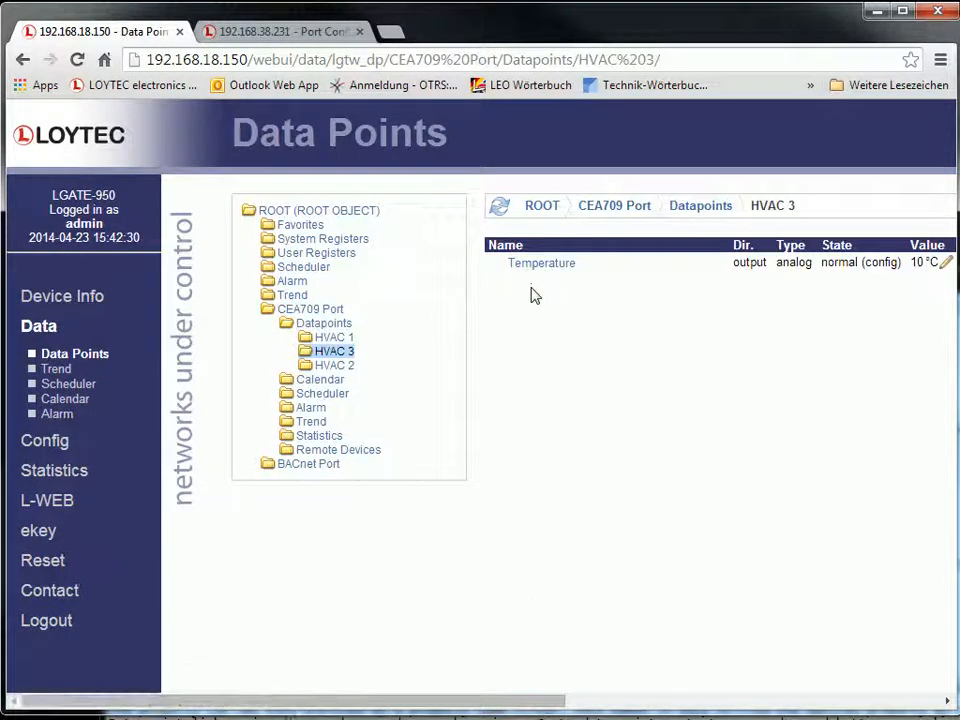
{"action": "left_click", "coordinate": [324, 322]}
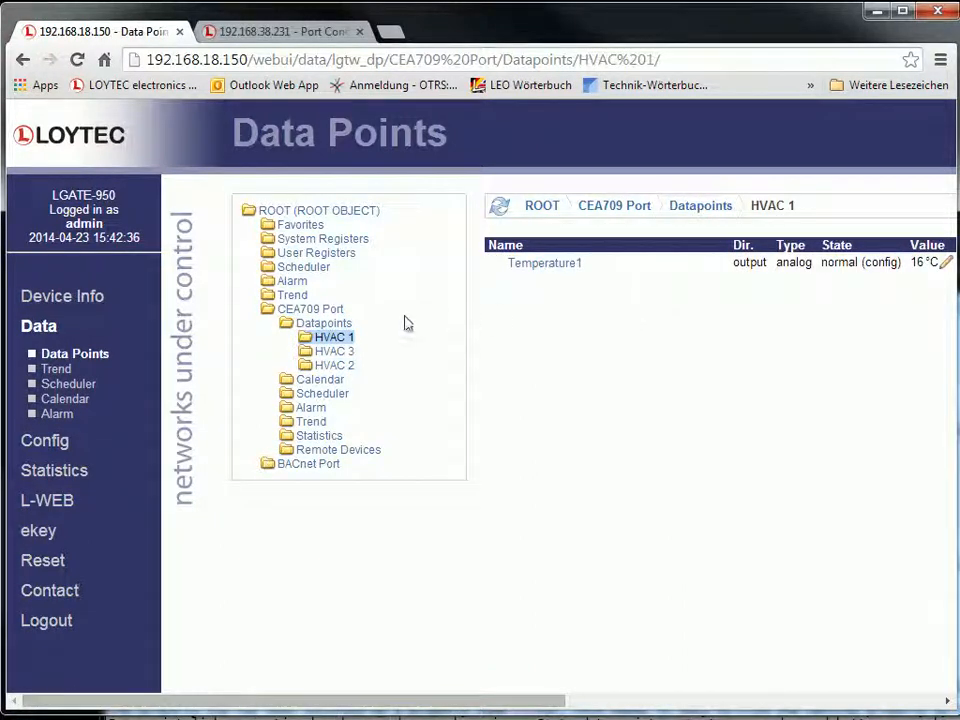
{"action": "mouse_move", "coordinate": [32, 442]}
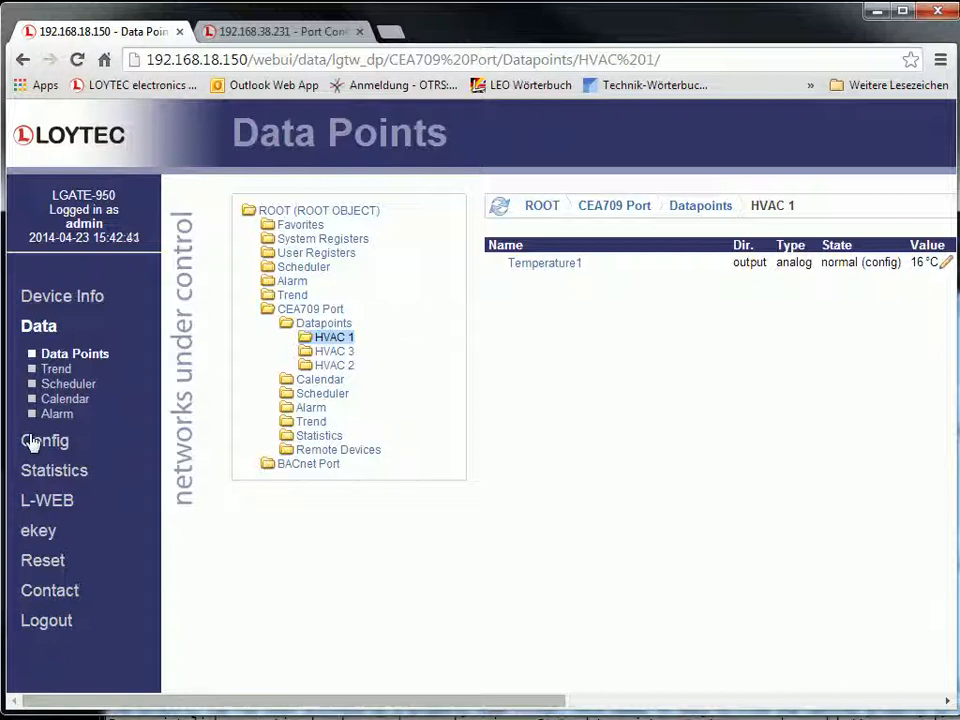
Check online on the Firmware page that 5.0.0 is the latest version
{"action": "left_click", "coordinate": [44, 440]}
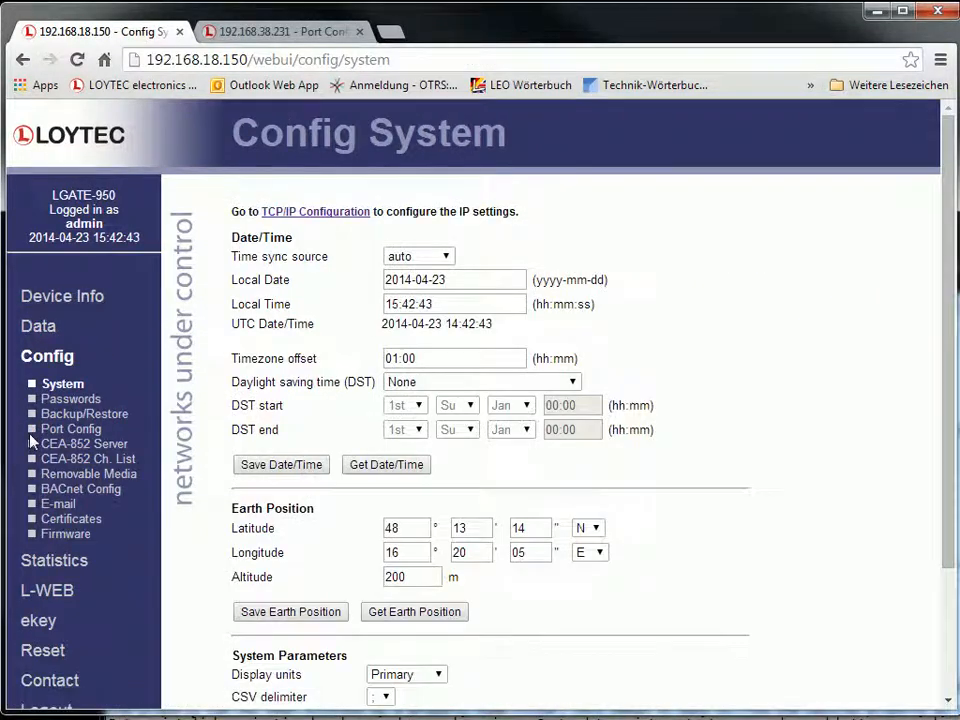
{"action": "left_click", "coordinate": [68, 532]}
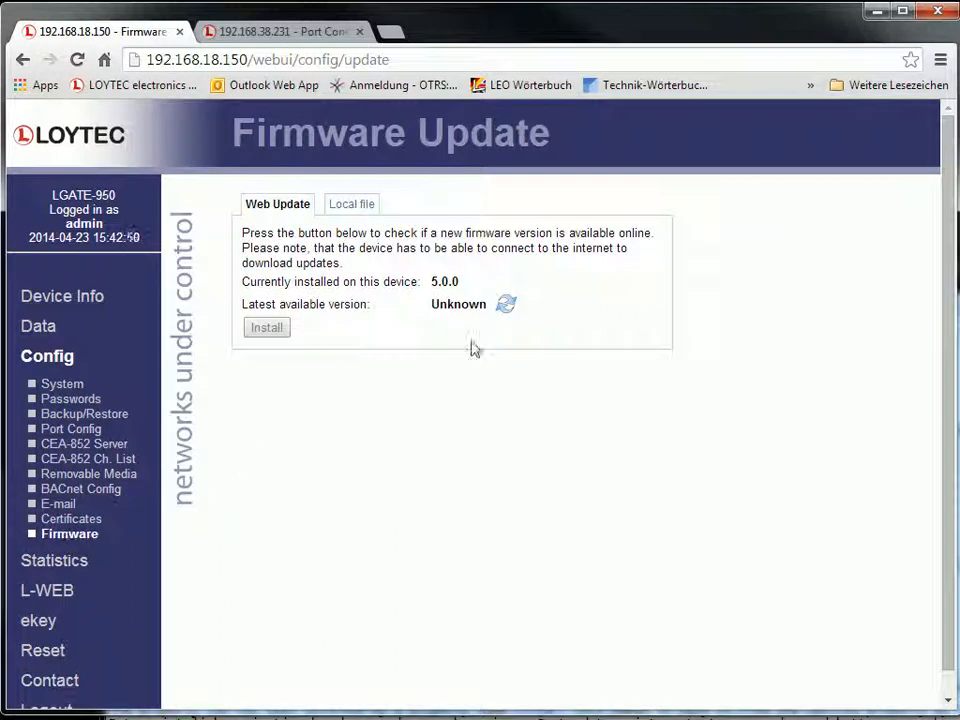
{"action": "left_click", "coordinate": [506, 304]}
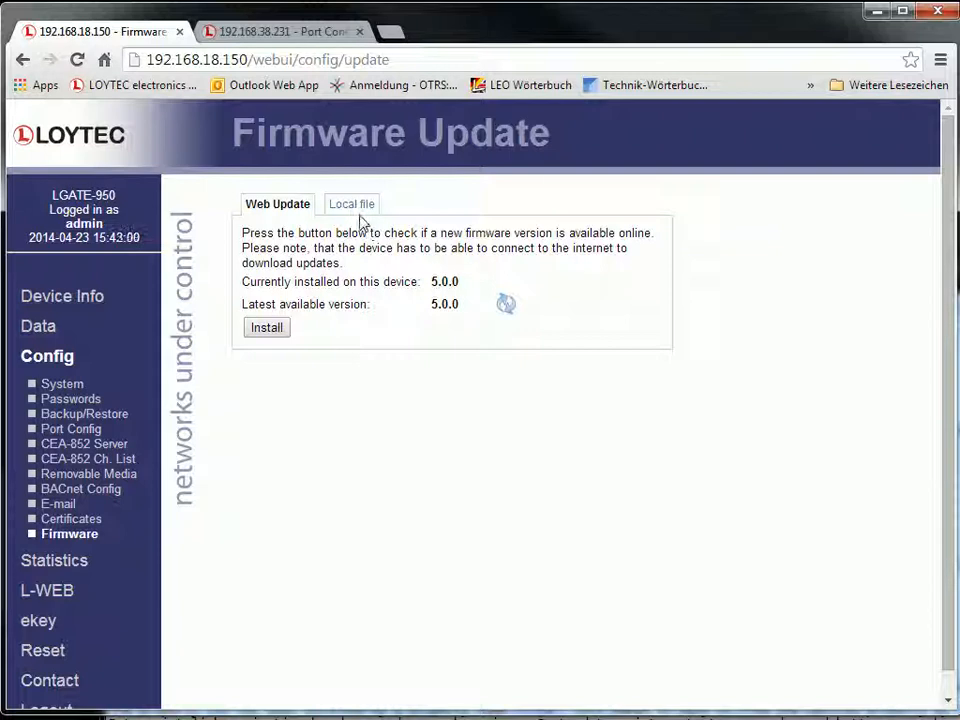
Review the local-file update option, then return to the Data section
{"action": "left_click", "coordinate": [352, 204]}
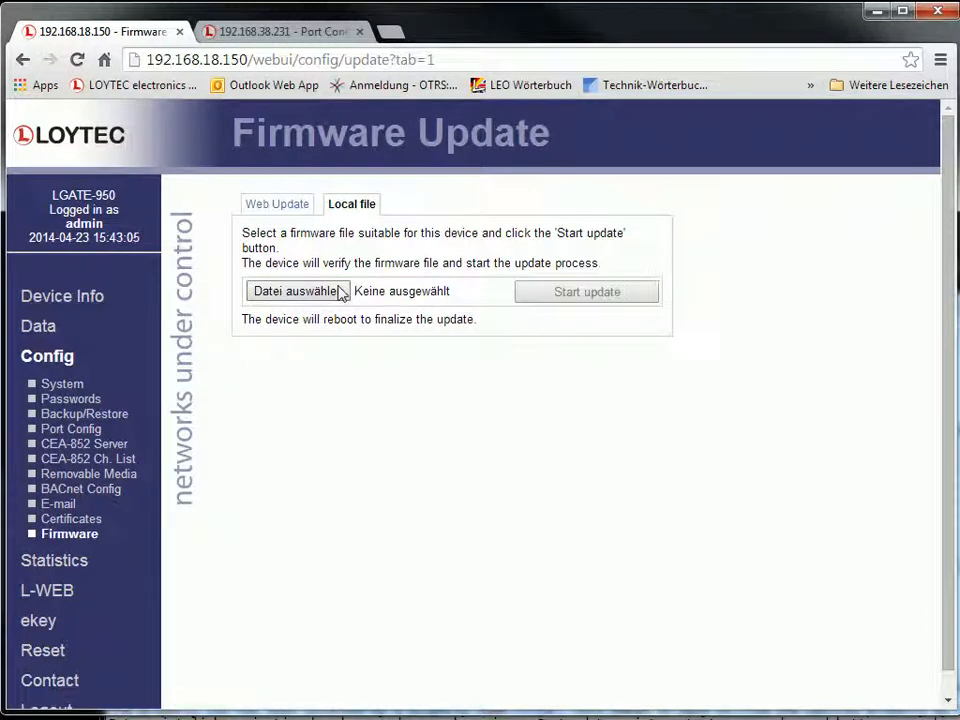
{"action": "left_click", "coordinate": [276, 204]}
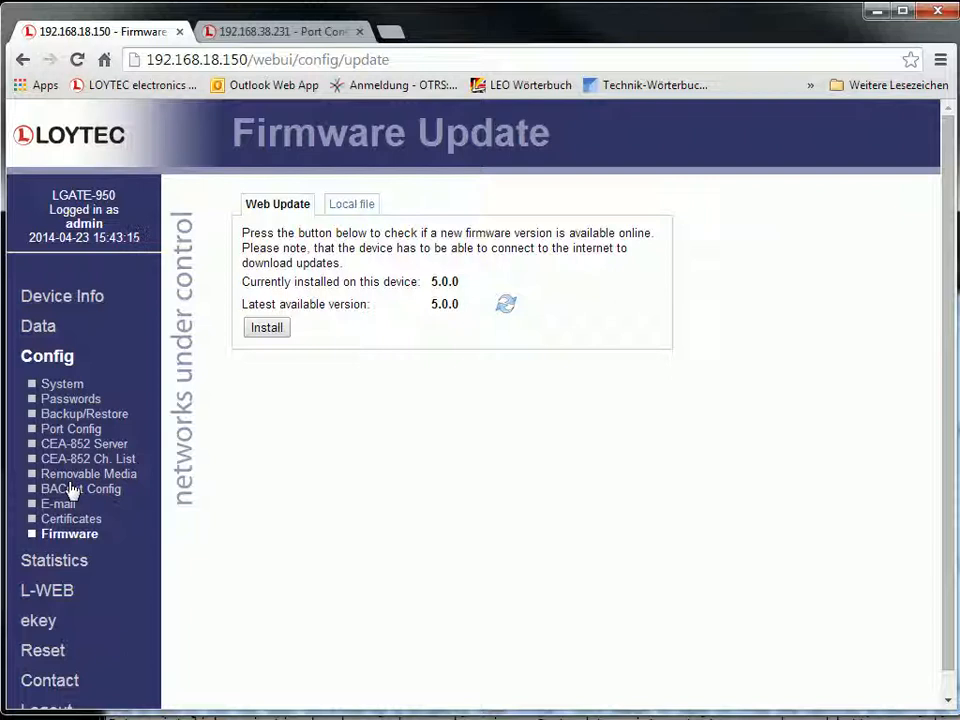
{"action": "left_click", "coordinate": [38, 326]}
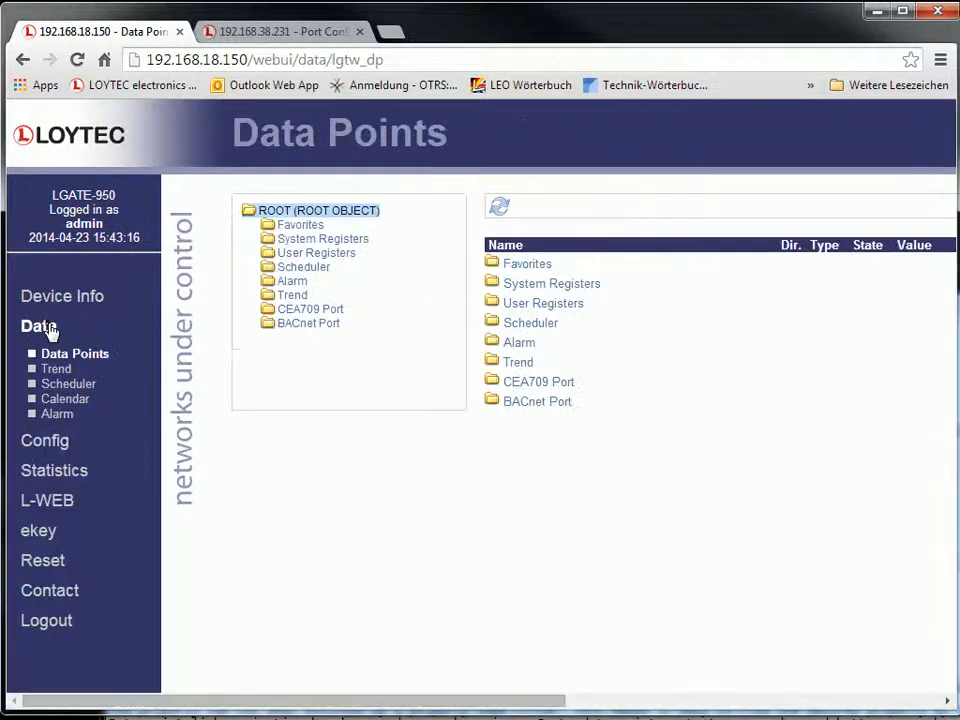
Show the Trend Log listing Testregister and three Temperature trends
{"action": "left_click", "coordinate": [56, 368]}
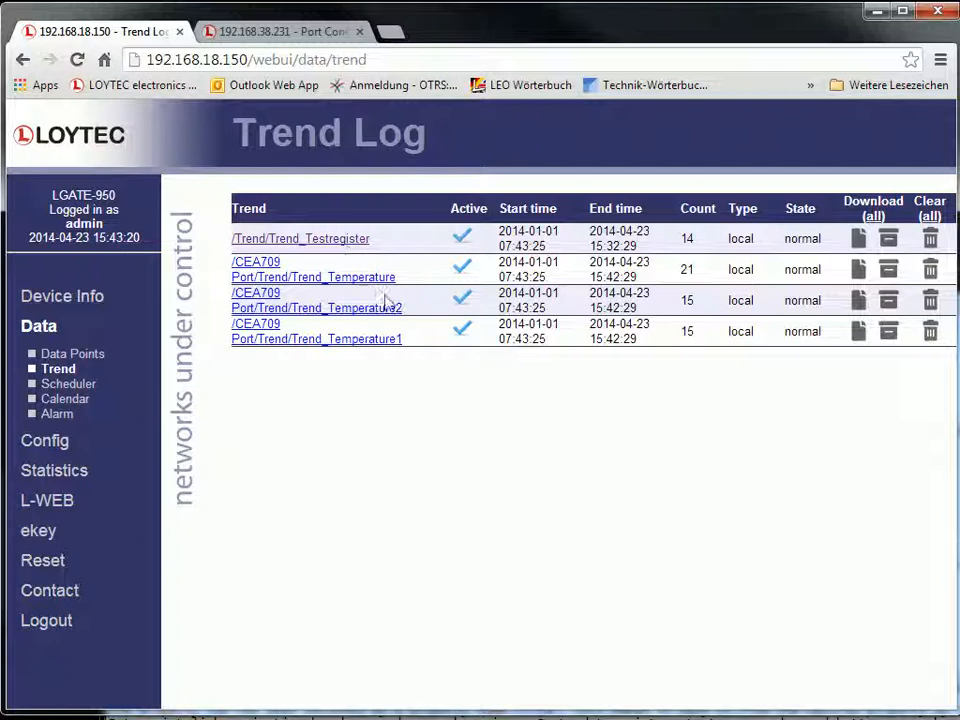
{"action": "mouse_move", "coordinate": [712, 252]}
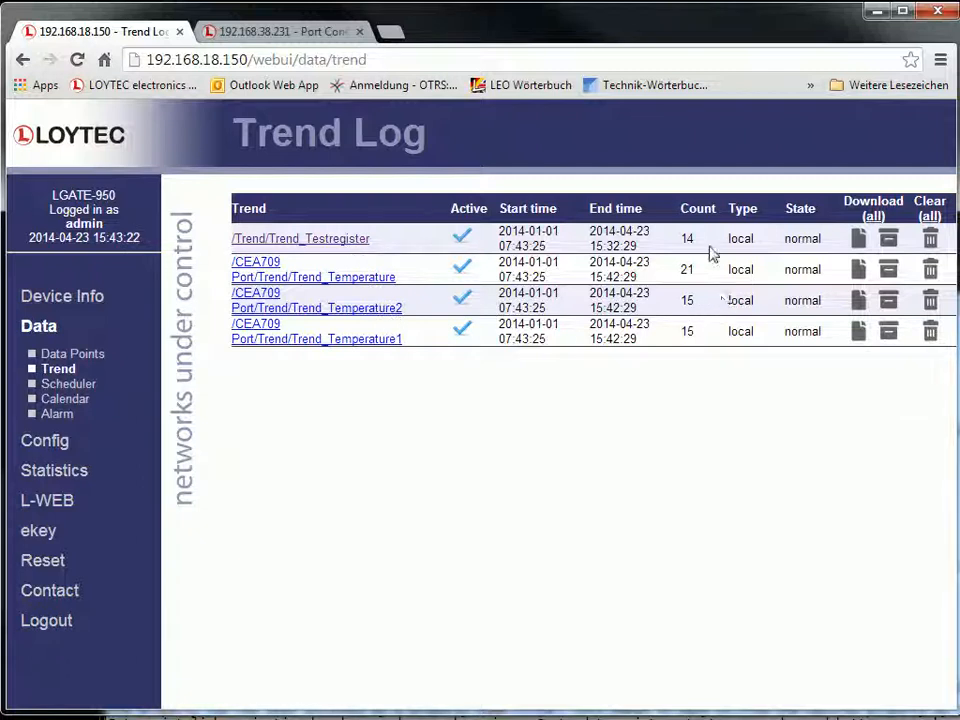
{"action": "mouse_move", "coordinate": [858, 238]}
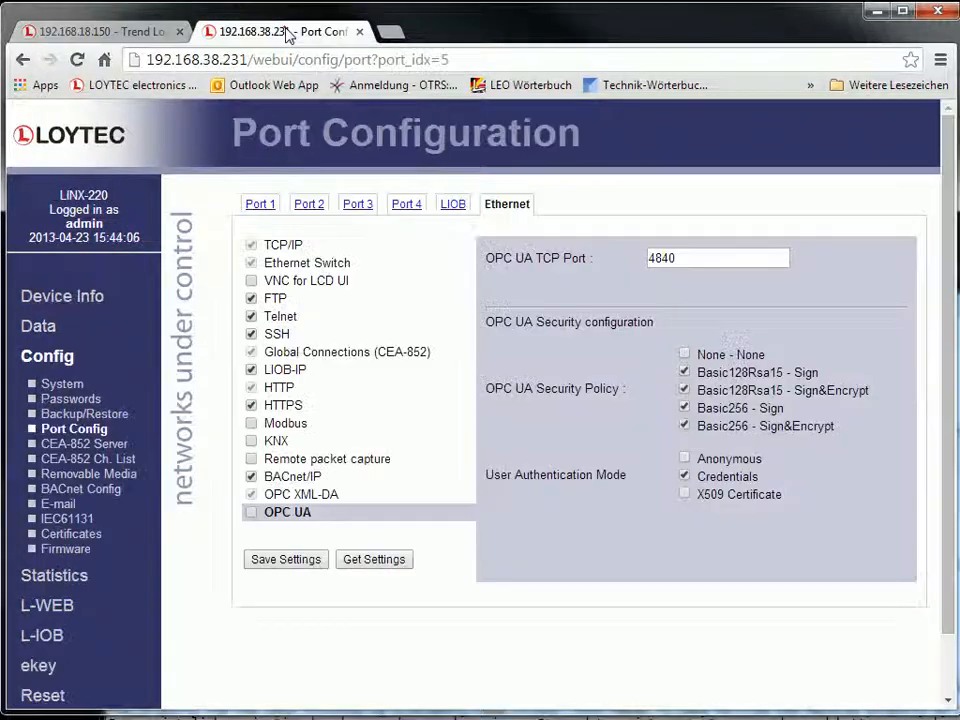
On the LINX-220, enable OPC UA in Ethernet port settings (TCP port 4840)
{"action": "left_click", "coordinate": [74, 428]}
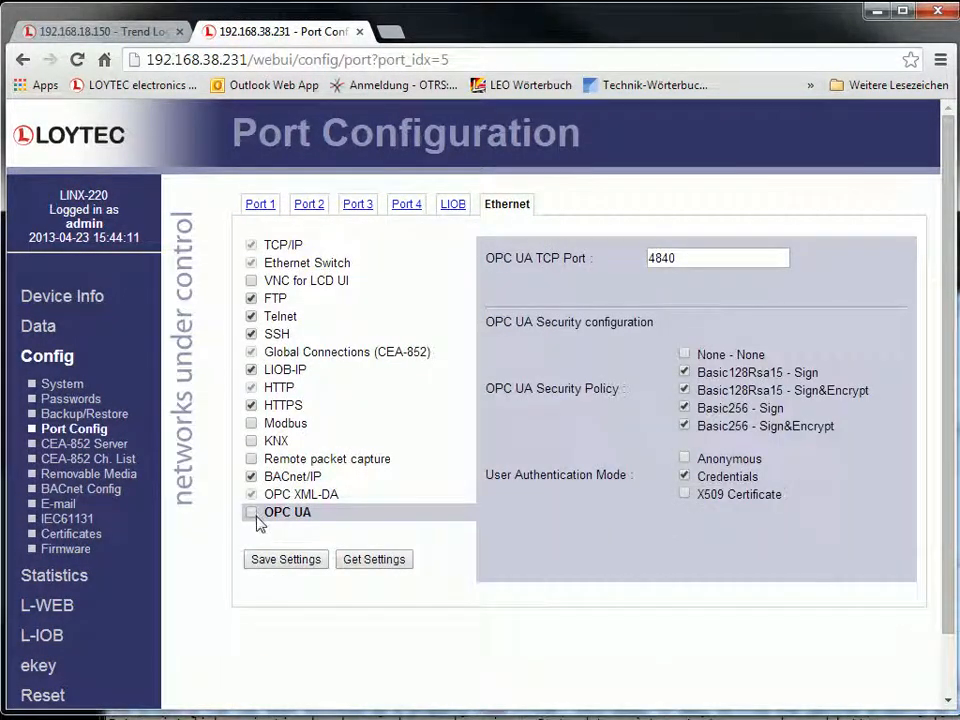
{"action": "left_click", "coordinate": [252, 512]}
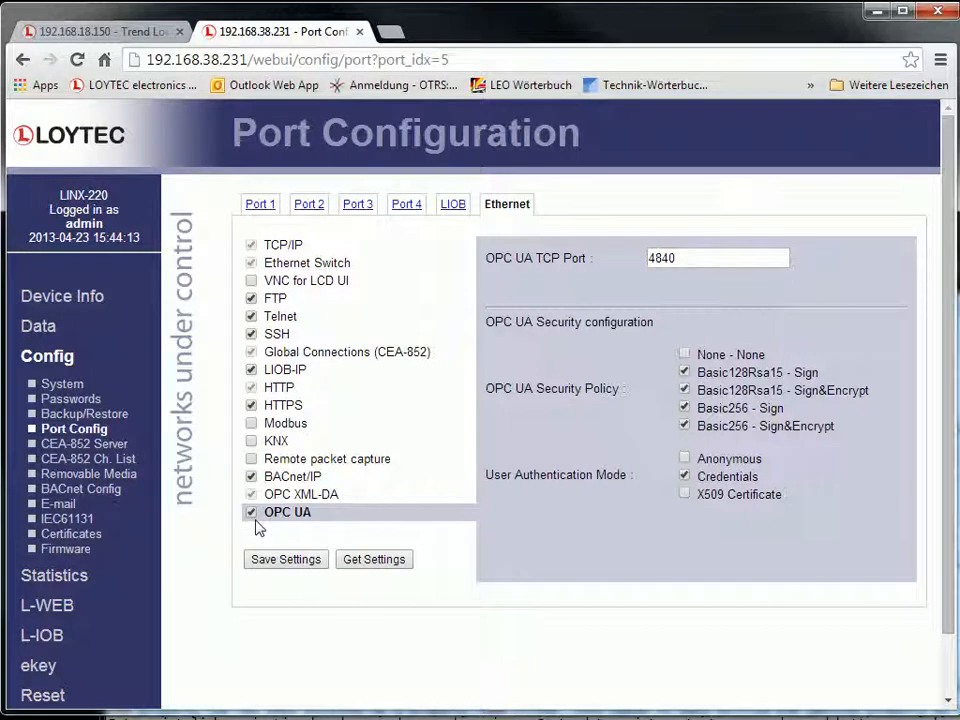